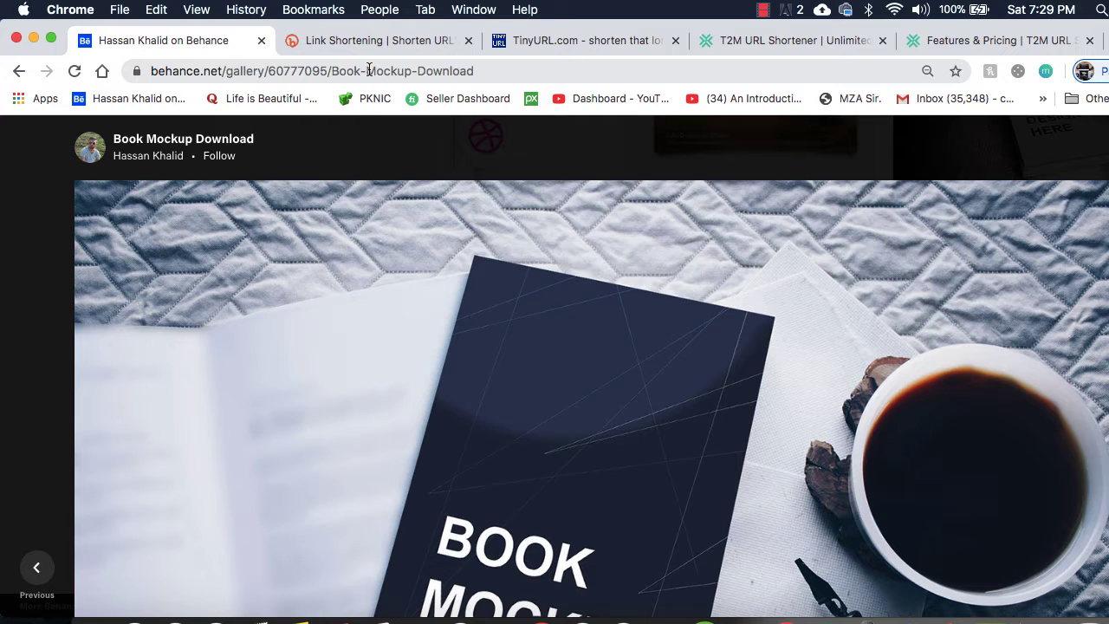
- Copy the full Behance 'Book Mockup Download' page address from the address bar
click(312, 71)
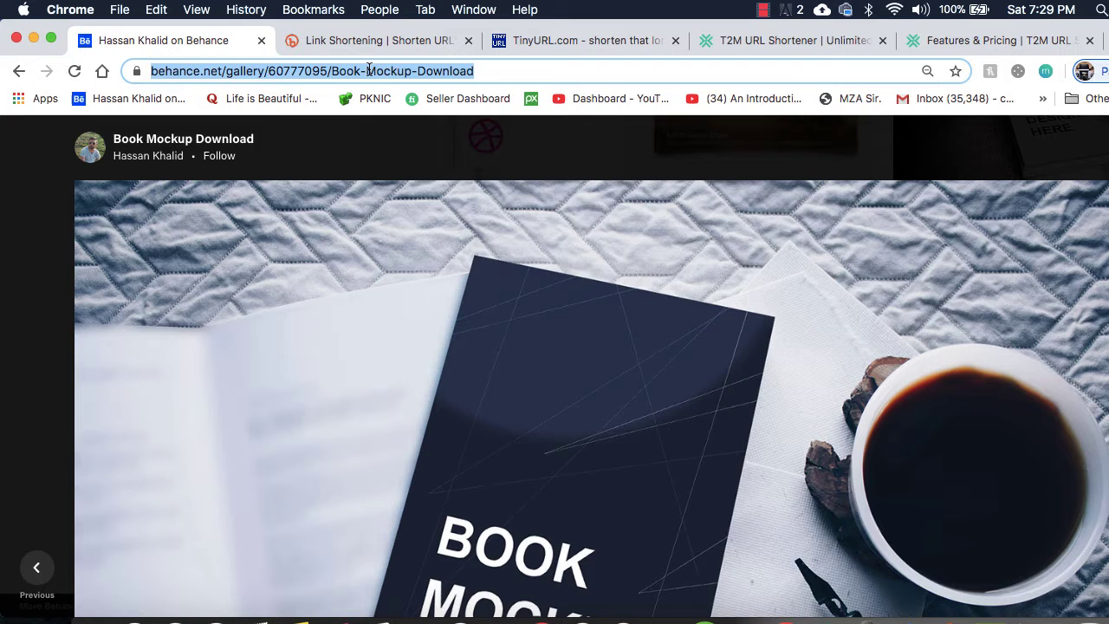
right_click(368, 71)
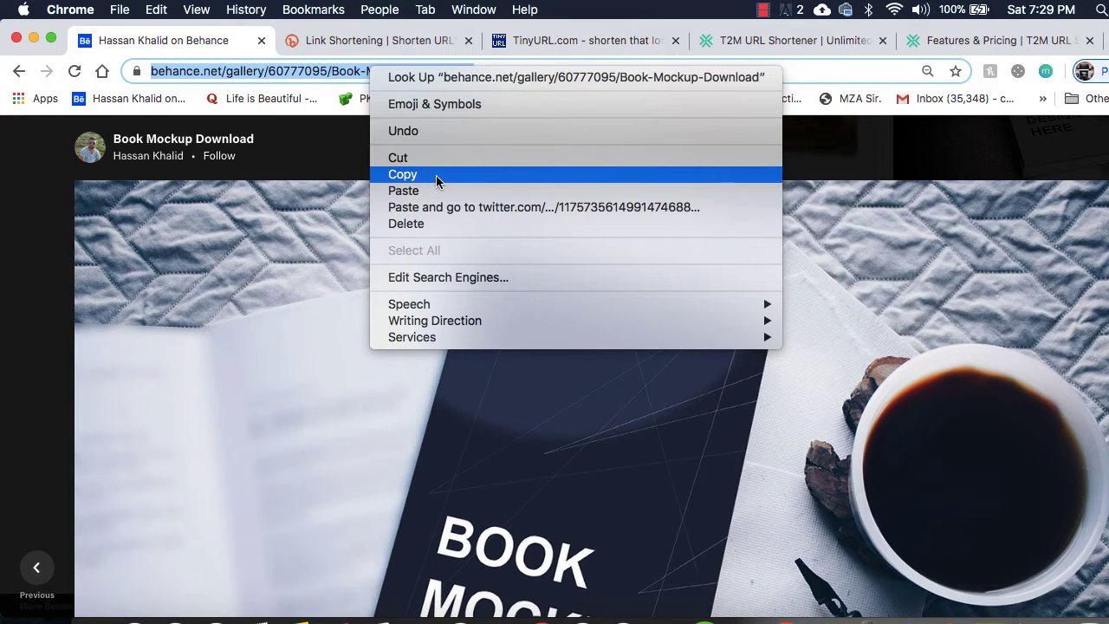
click(402, 173)
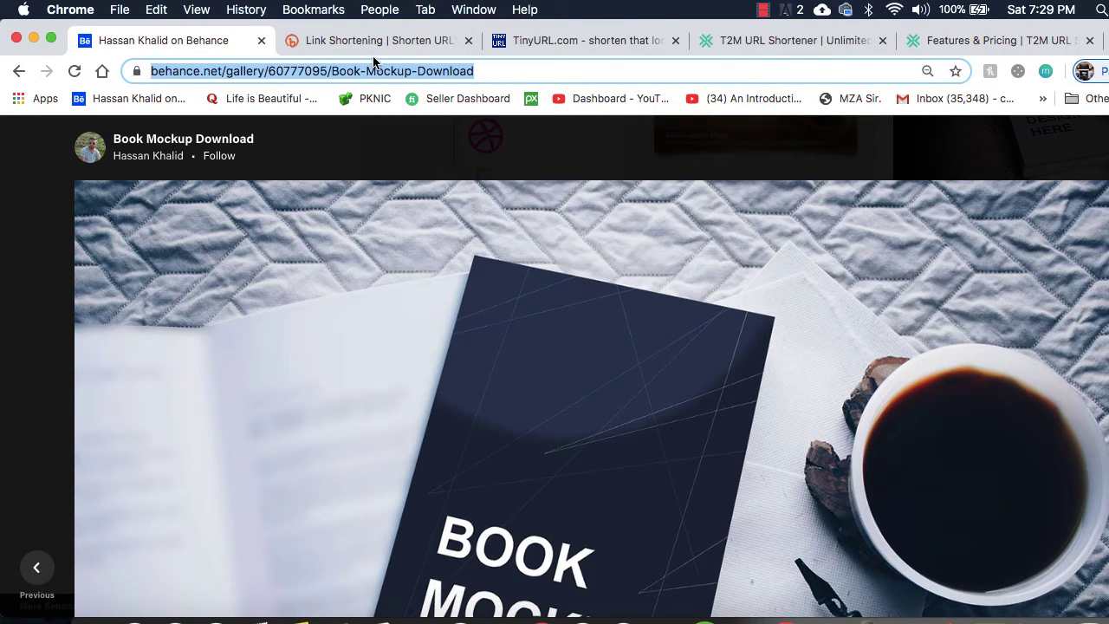
mouse_move(378, 40)
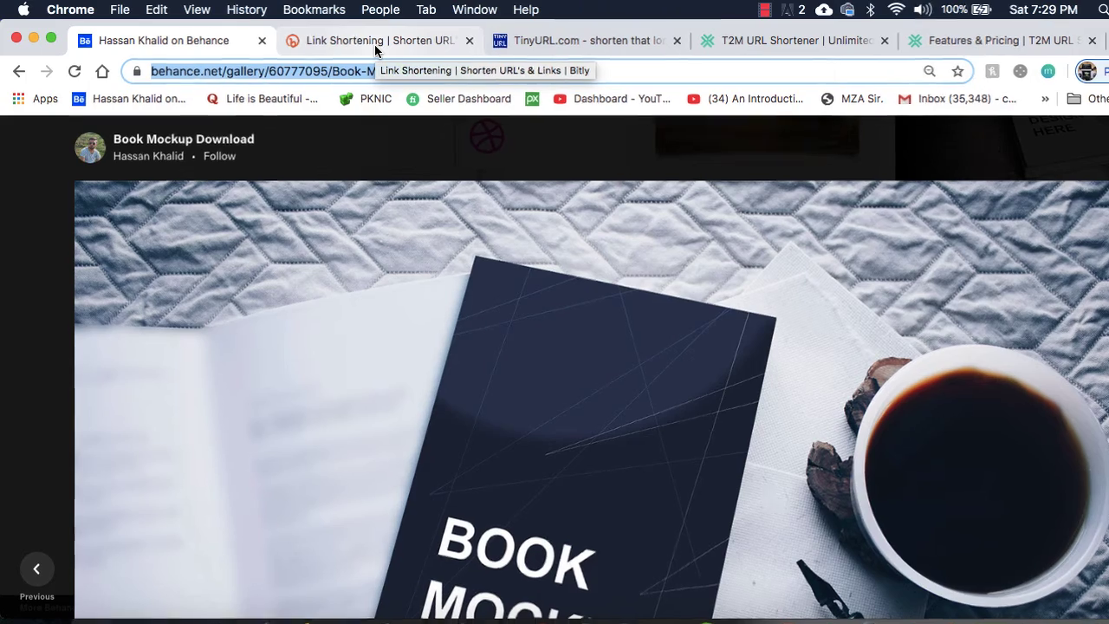
- Switch to the Bitly Link Shortening browser tab
click(378, 41)
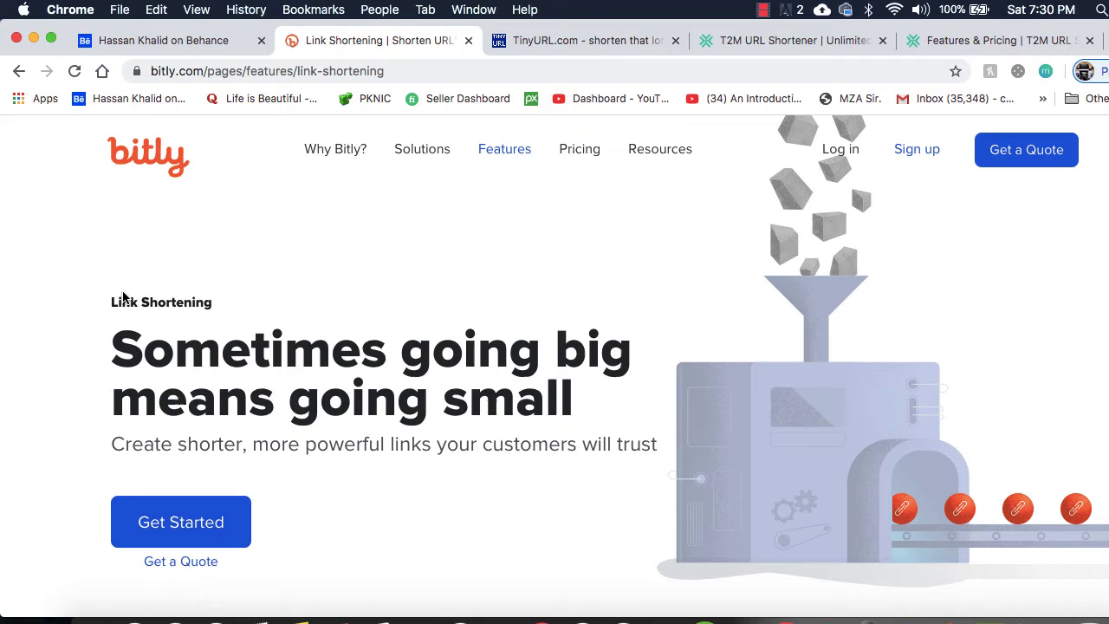
mouse_move(267, 562)
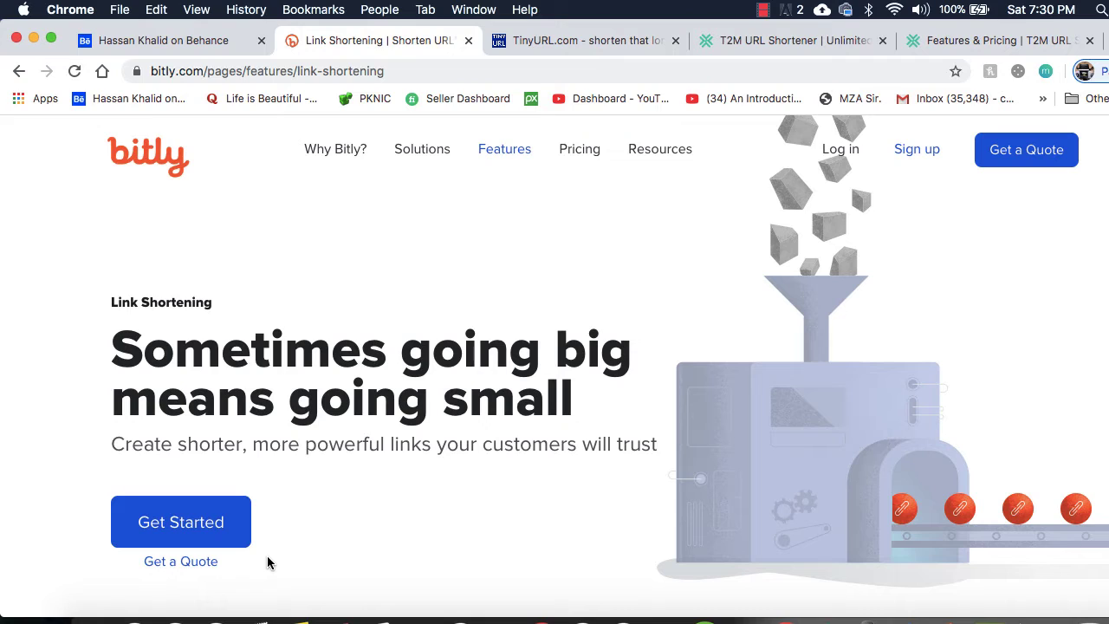
mouse_move(35, 306)
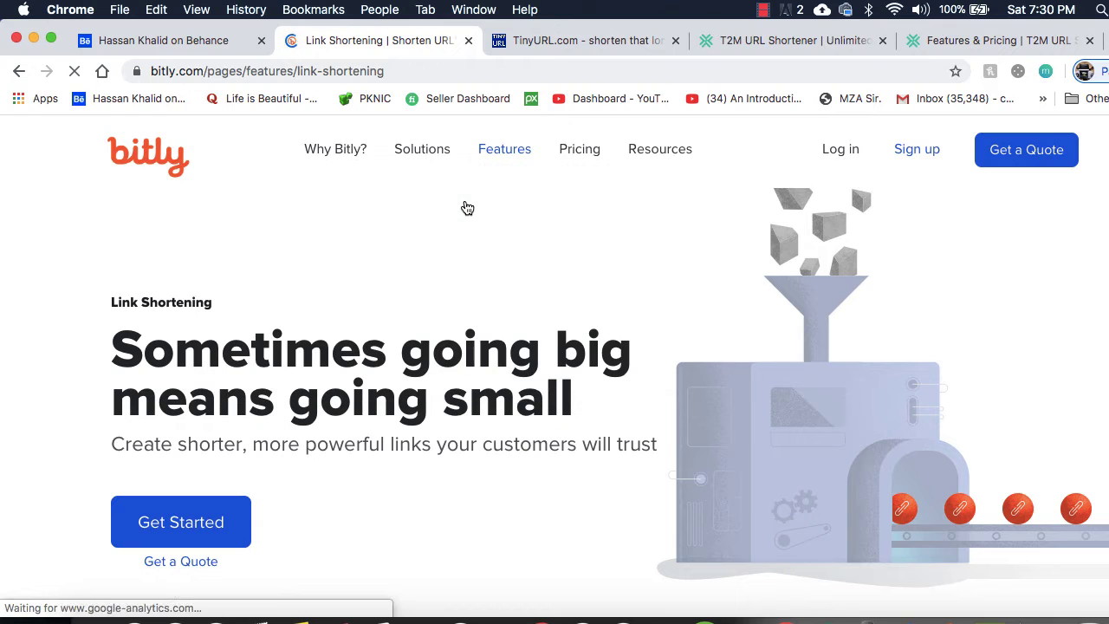
- Read Bitly's features from custom back-halves and analytics to HTTPS links, then move to TinyURL
scroll(down, 3)
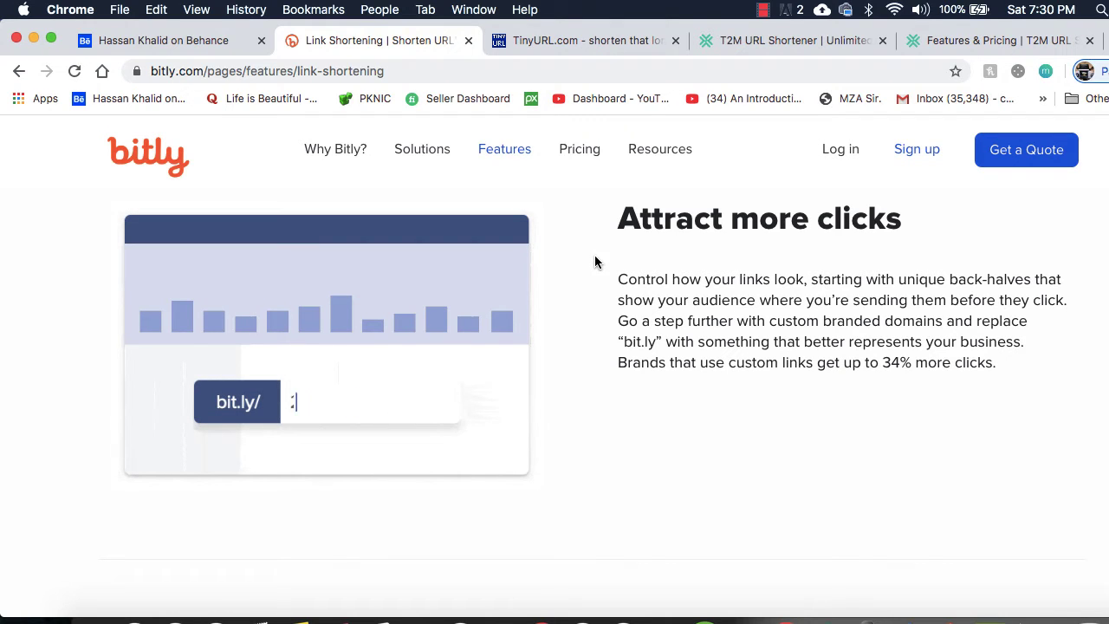
text(B)
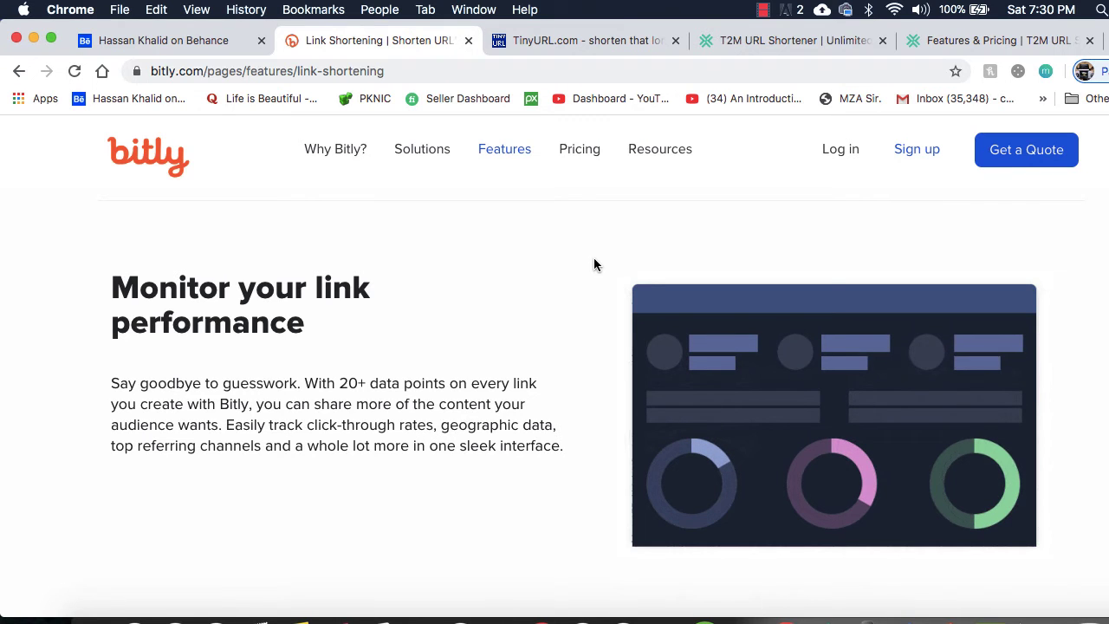
scroll(down, 3)
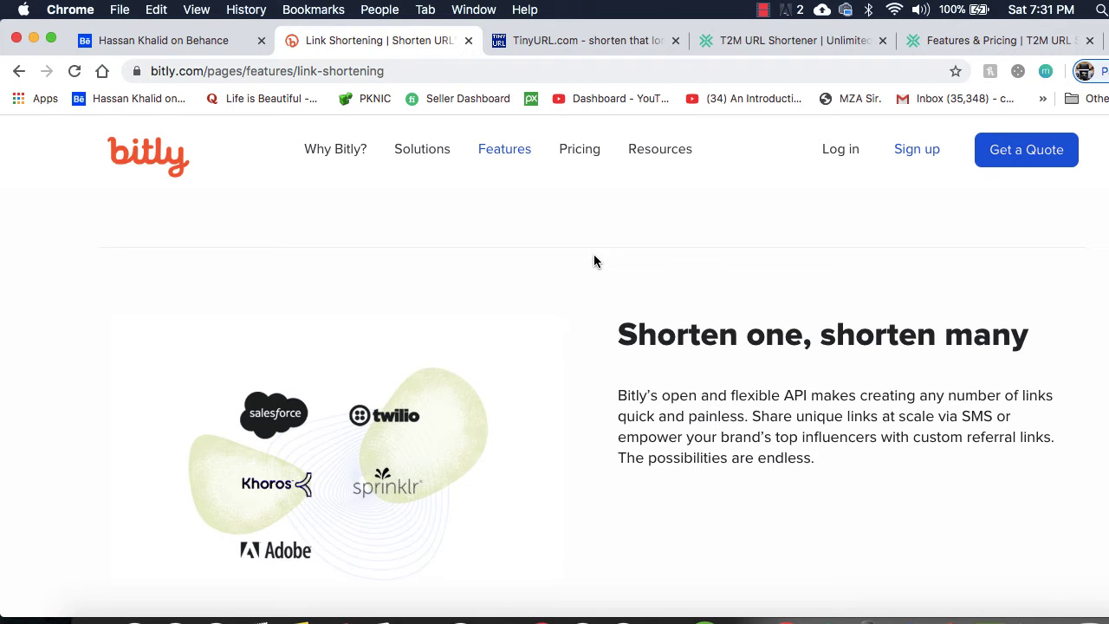
scroll(down, 3)
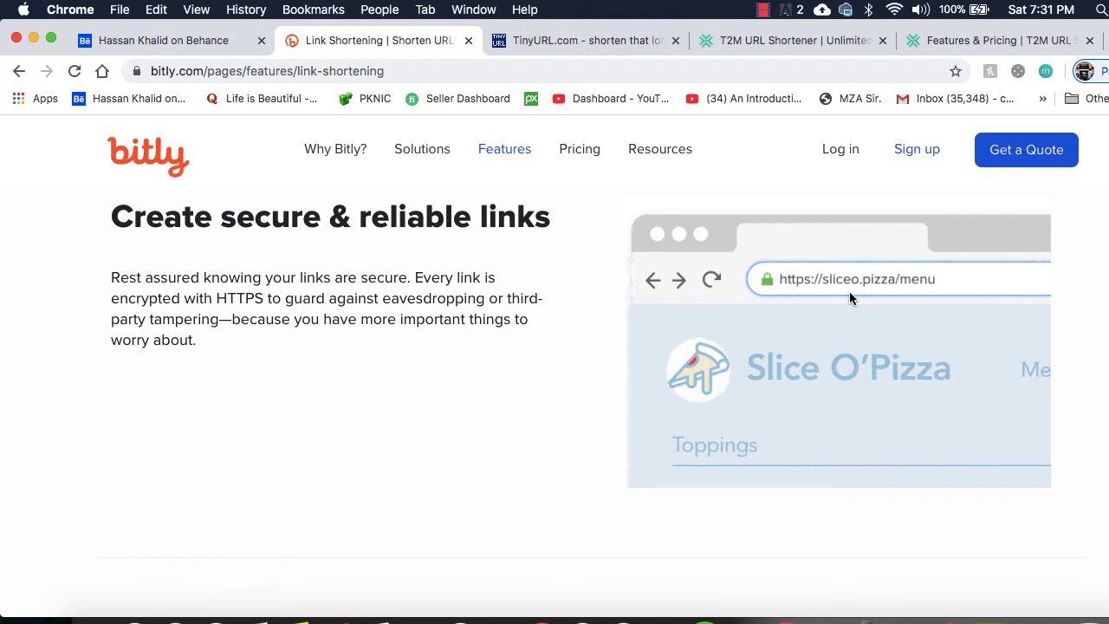
mouse_move(796, 293)
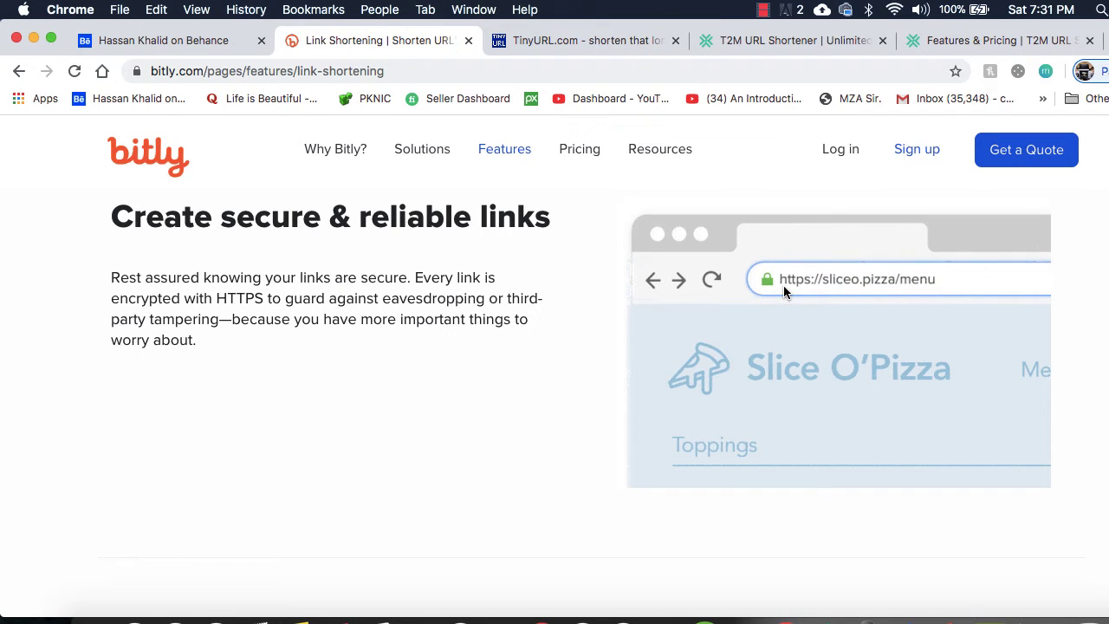
mouse_move(679, 281)
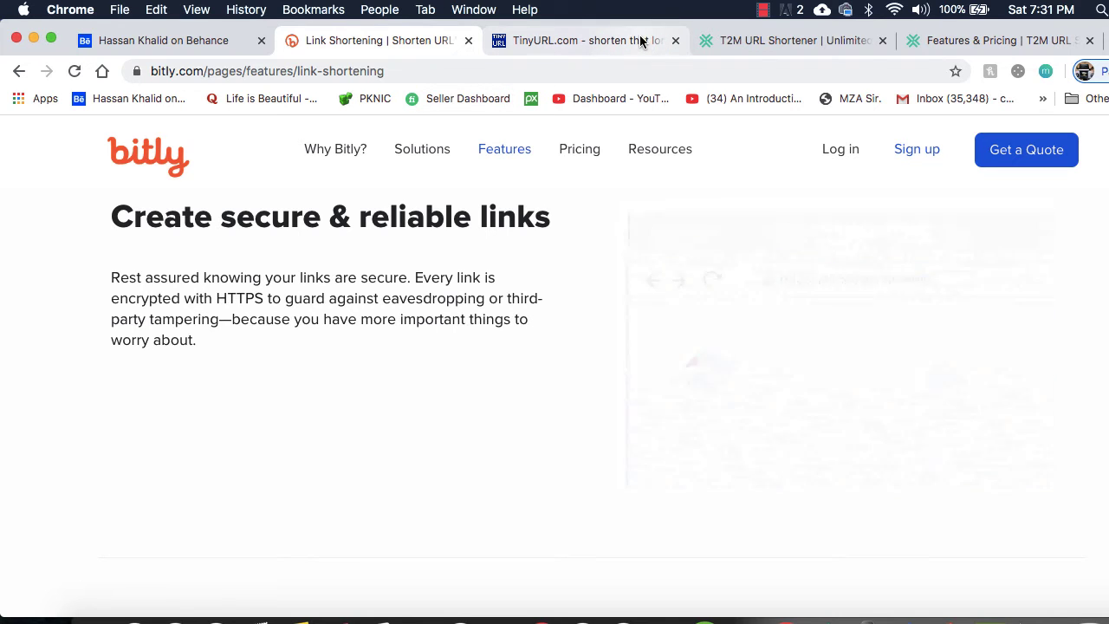
click(586, 40)
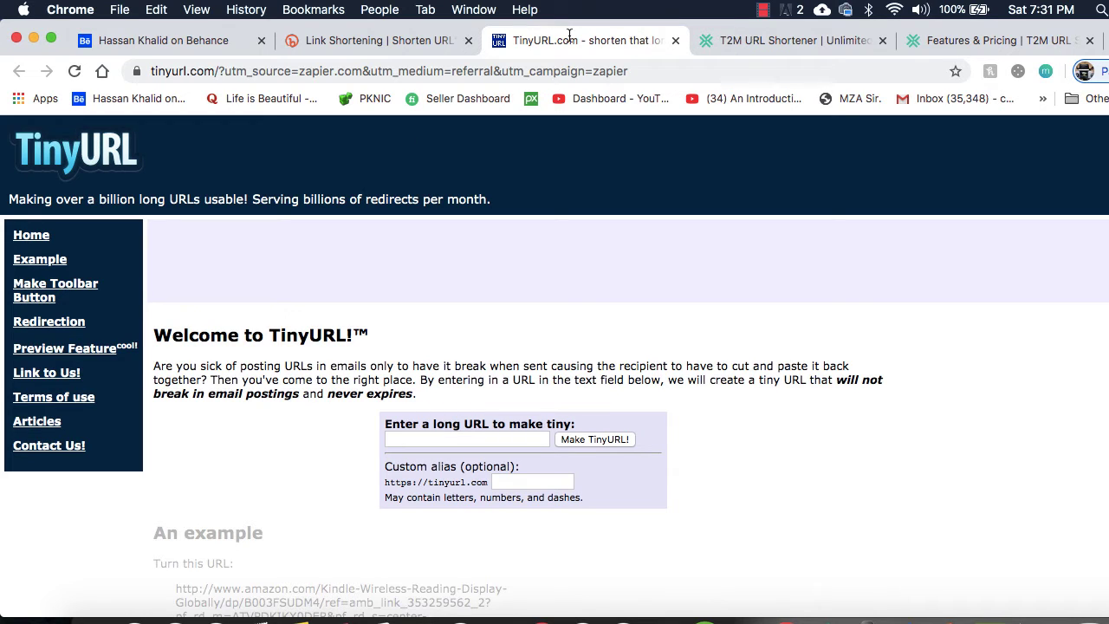
click(466, 440)
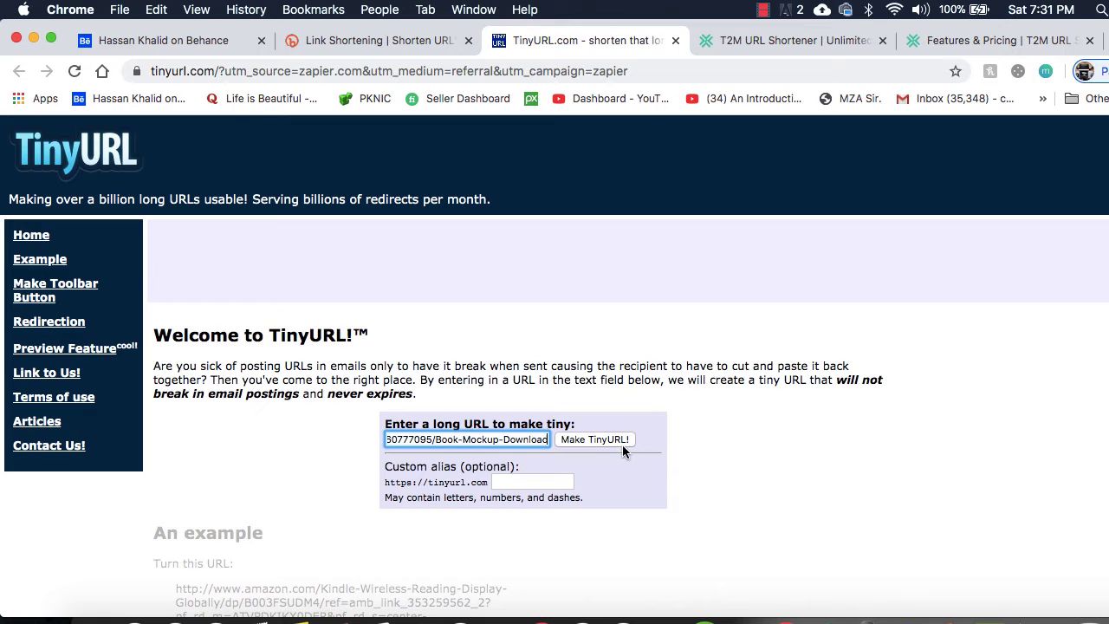
click(594, 440)
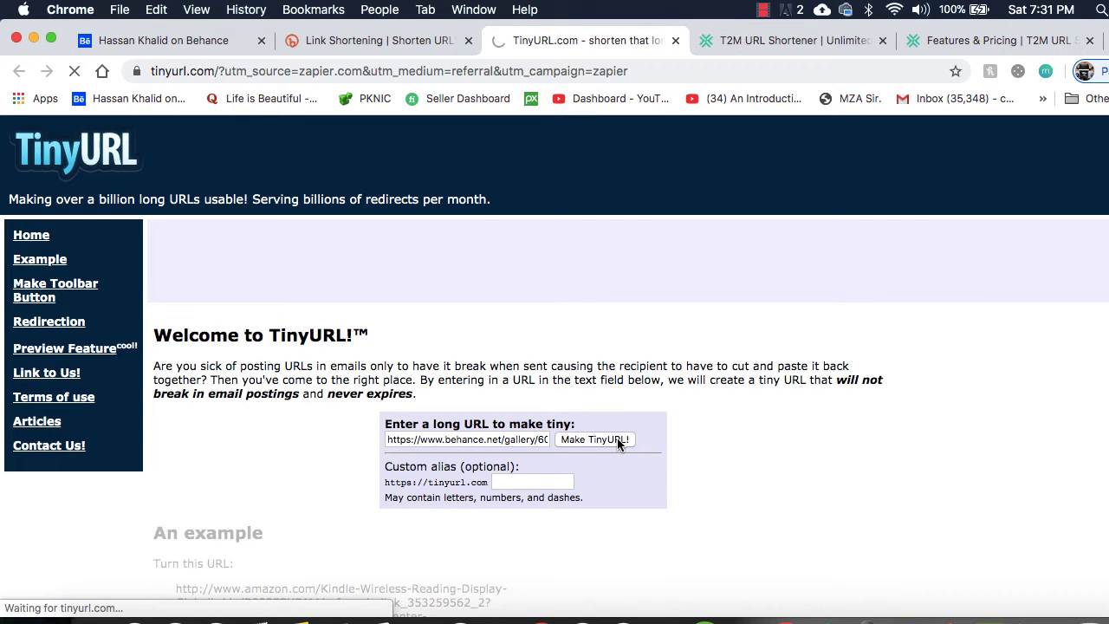
click(593, 440)
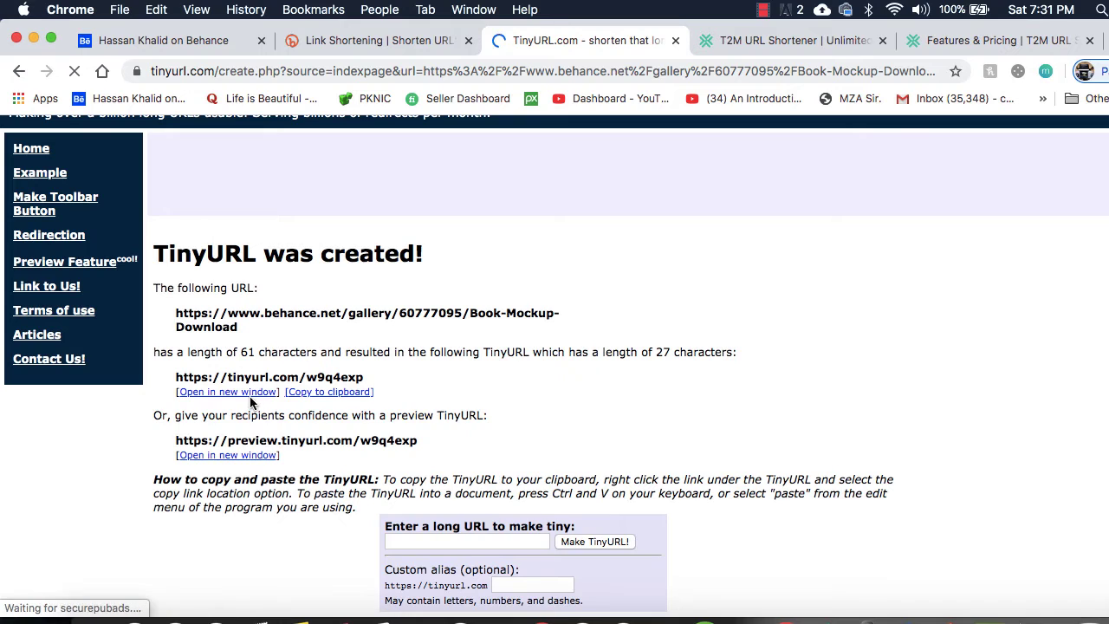
click(329, 391)
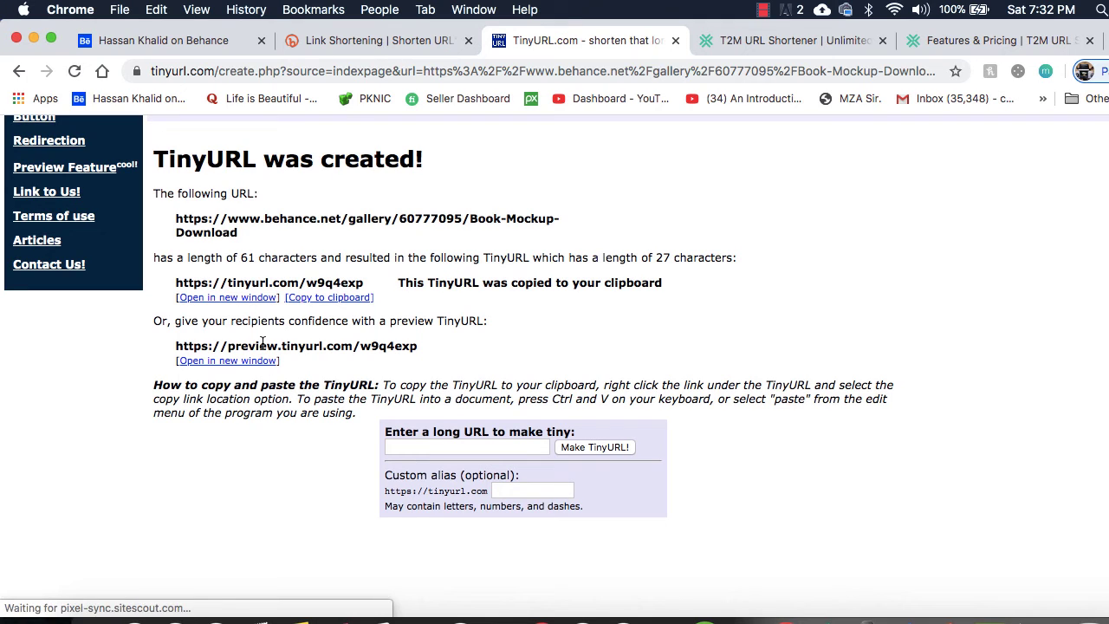
mouse_move(690, 62)
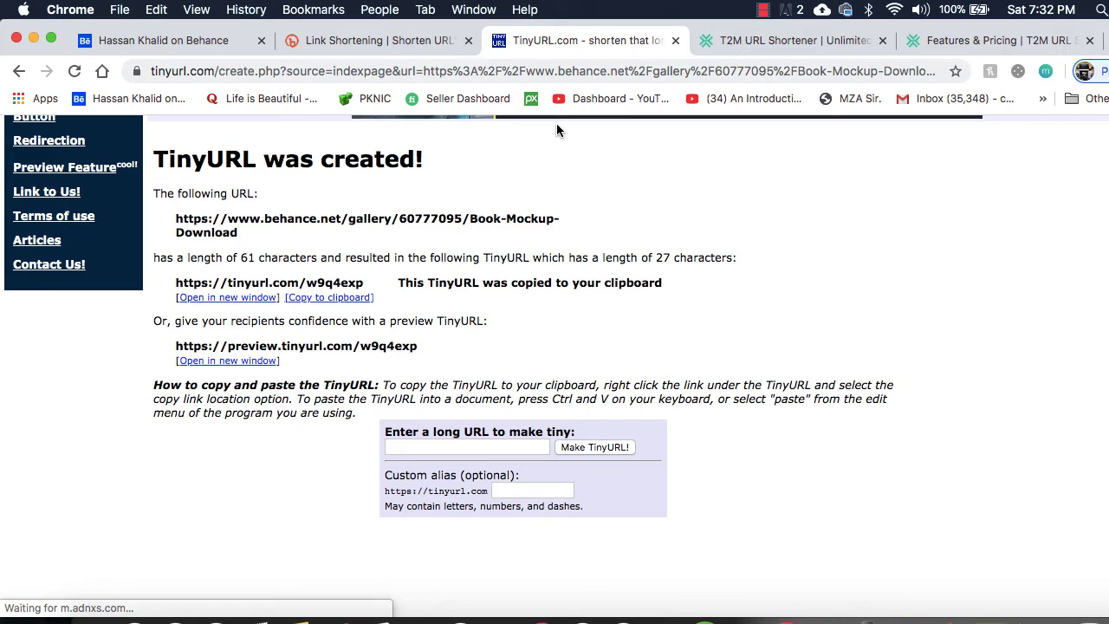
click(789, 40)
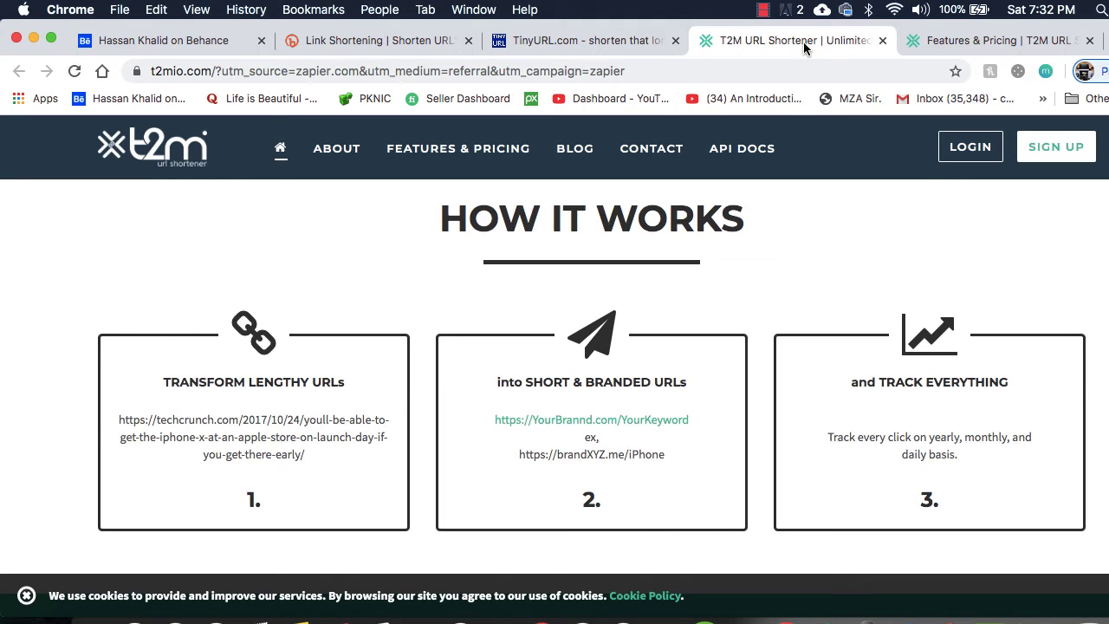
mouse_move(367, 277)
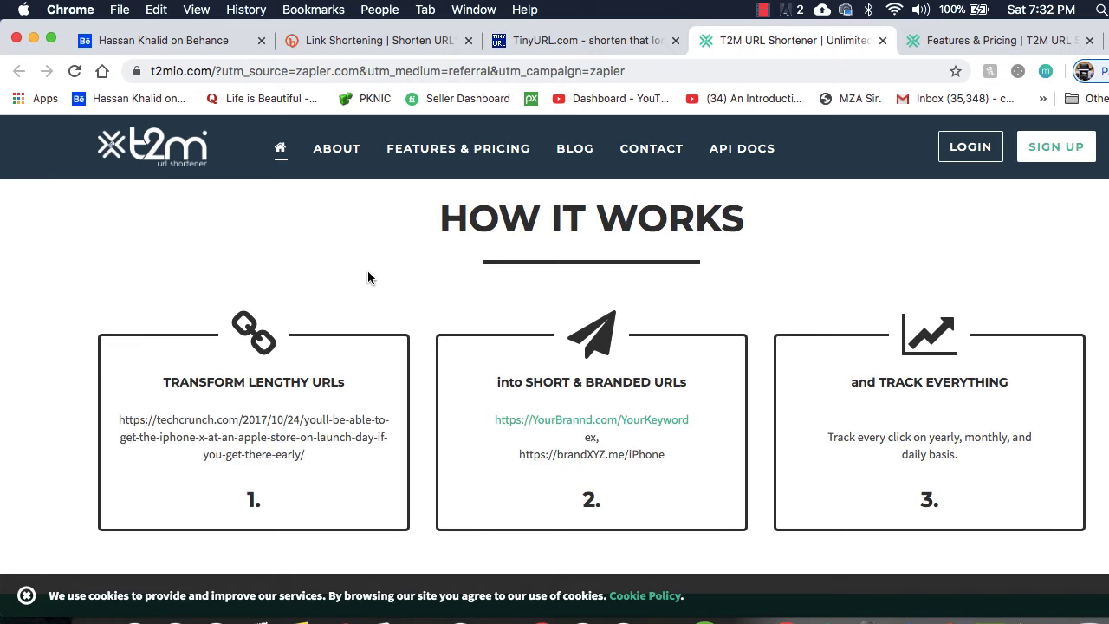
- Show T2M's Features & Pricing plan comparison table with monthly prices and short-URL limits
scroll(up, 3)
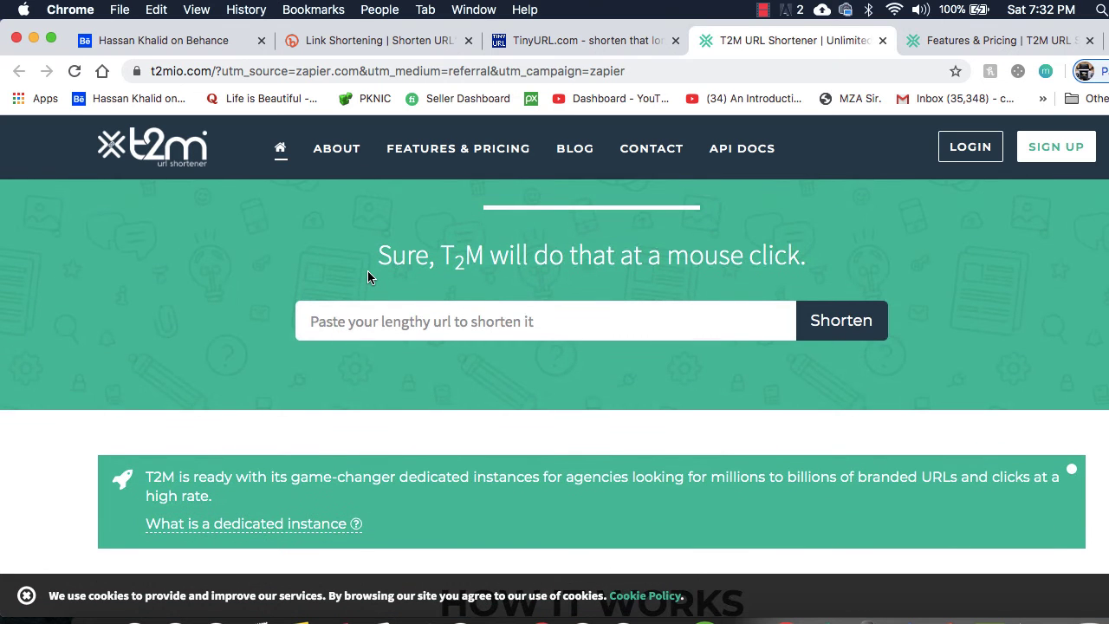
click(457, 150)
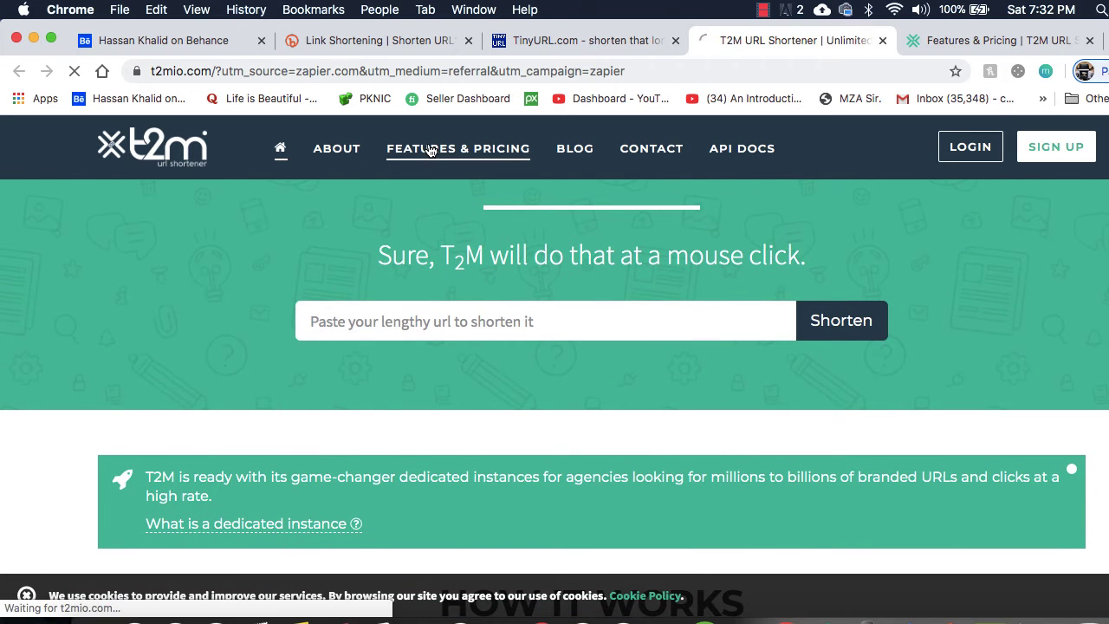
click(458, 149)
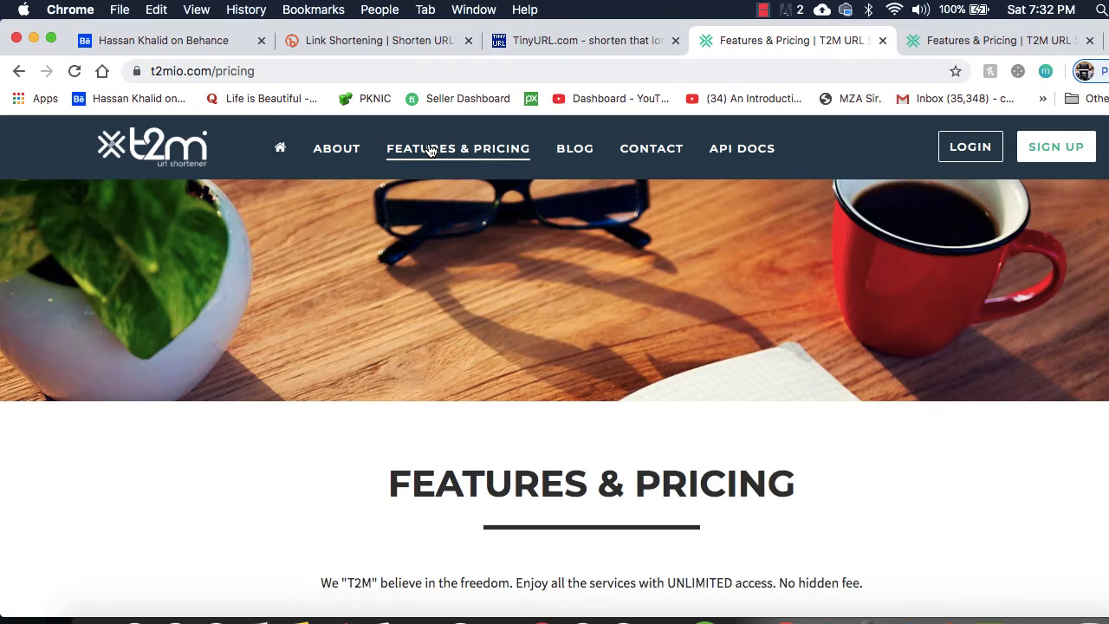
scroll(down, 3)
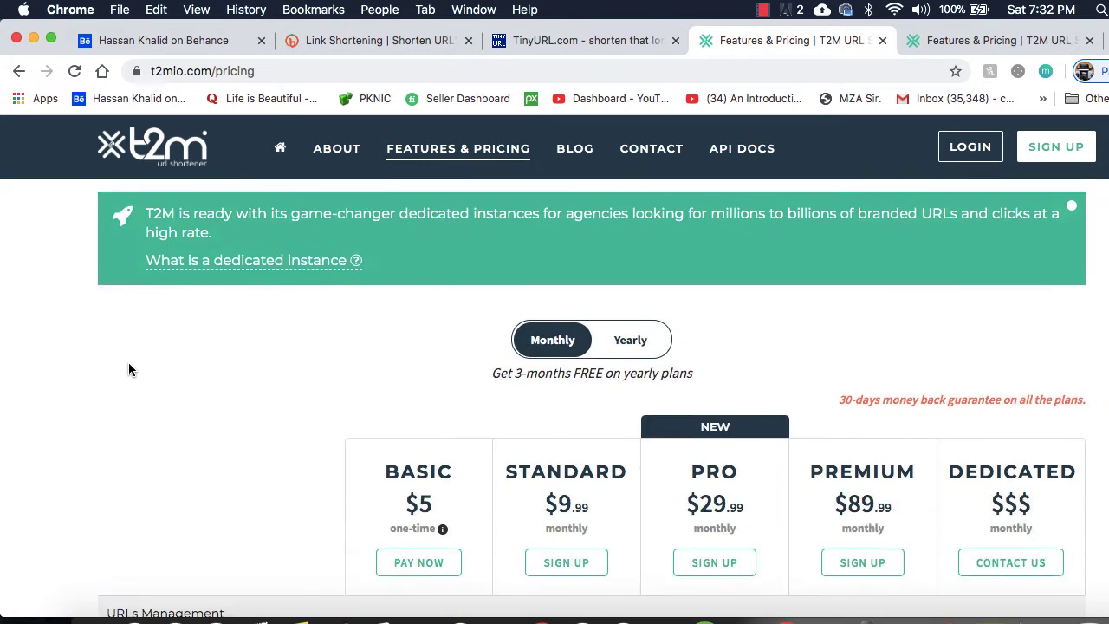
scroll(down, 3)
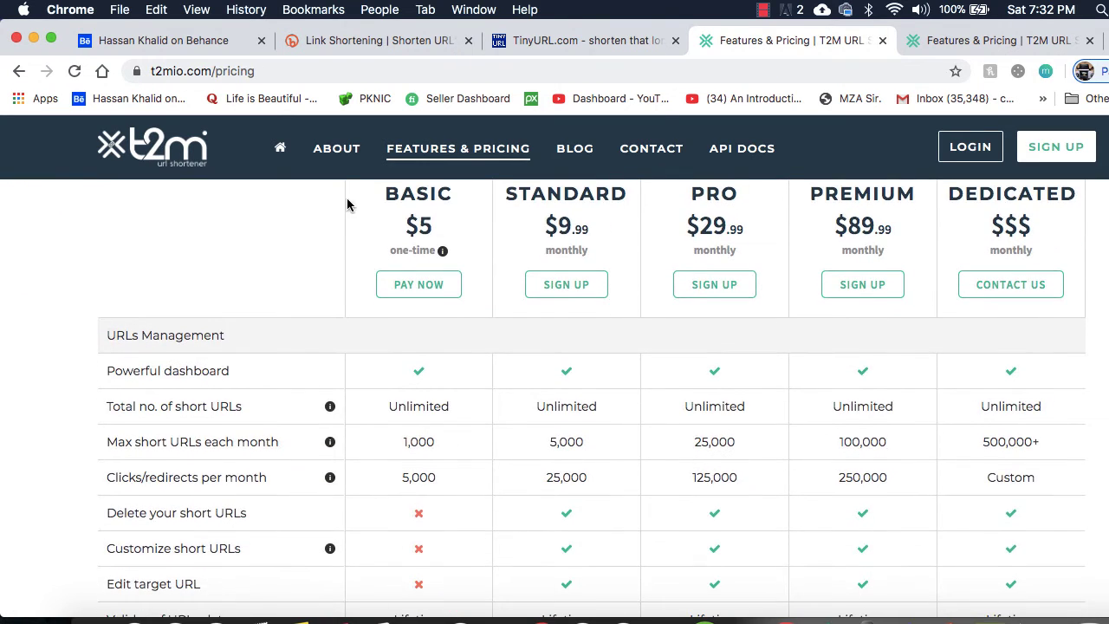
mouse_move(376, 392)
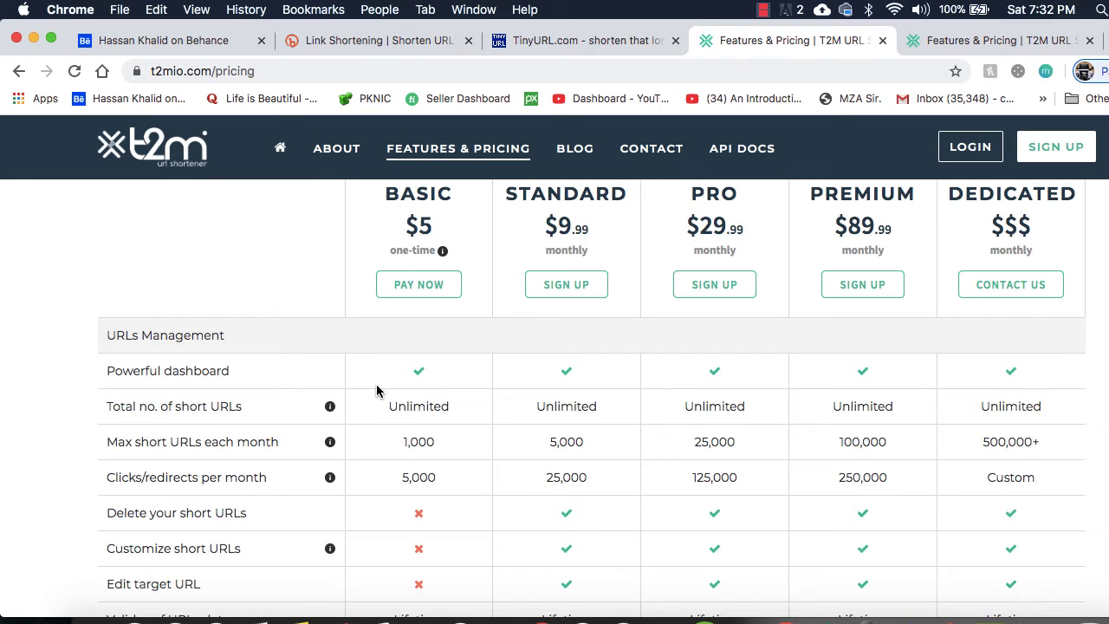
mouse_move(328, 256)
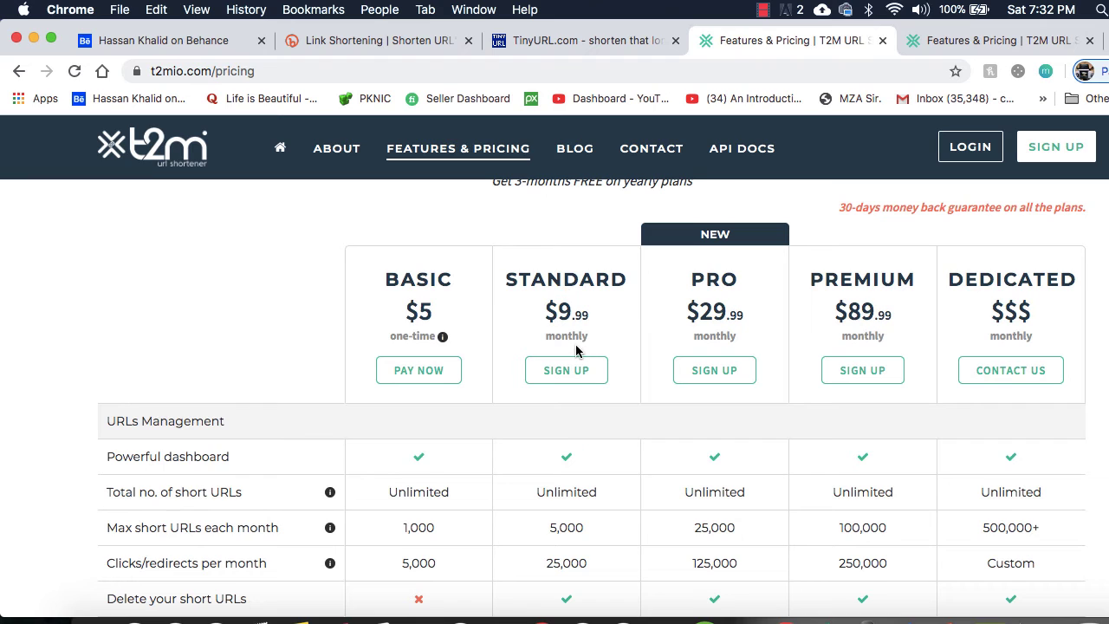
scroll(down, 3)
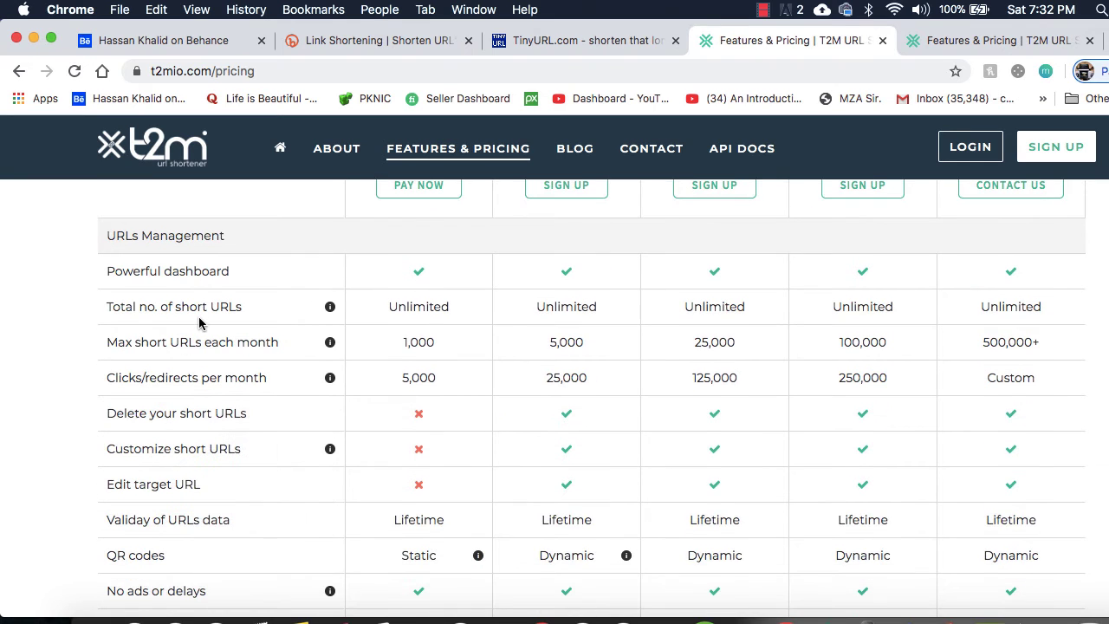
mouse_move(256, 286)
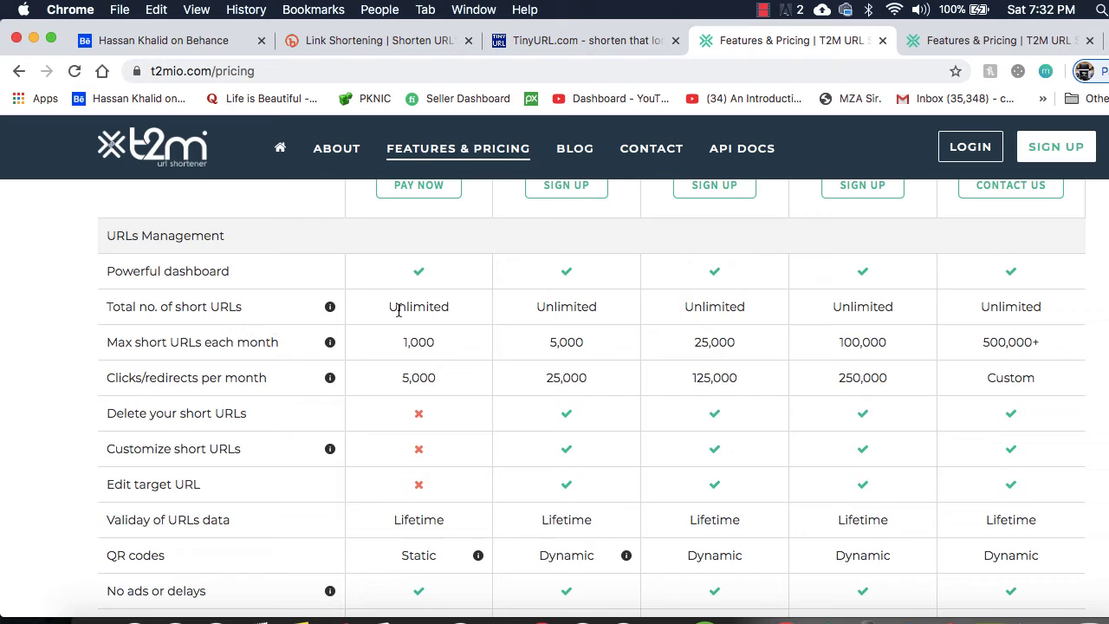
mouse_move(242, 371)
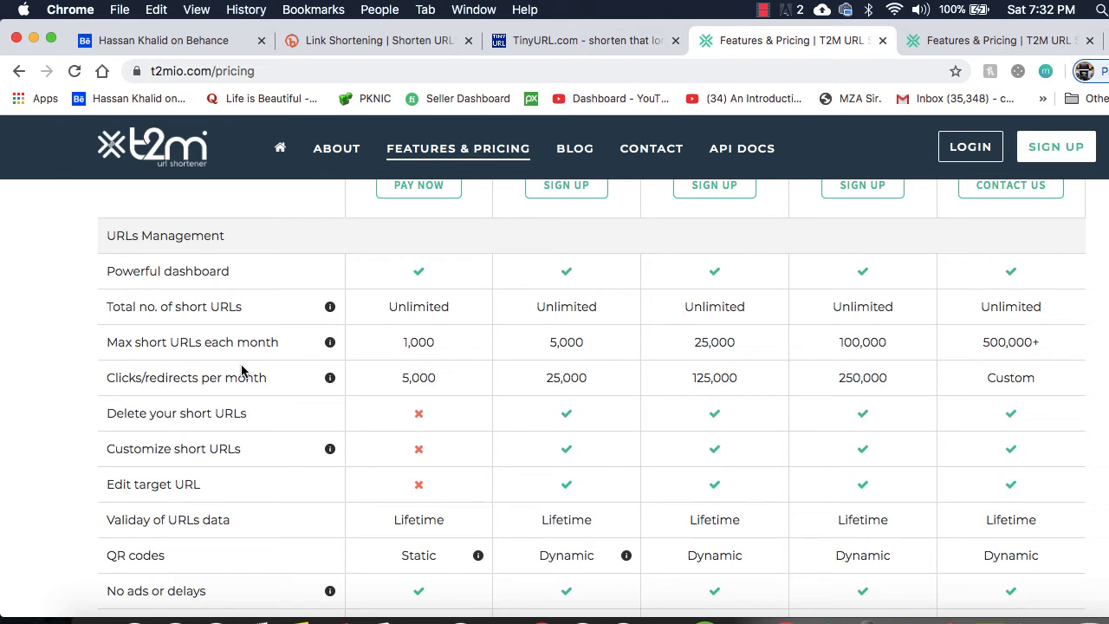
mouse_move(251, 432)
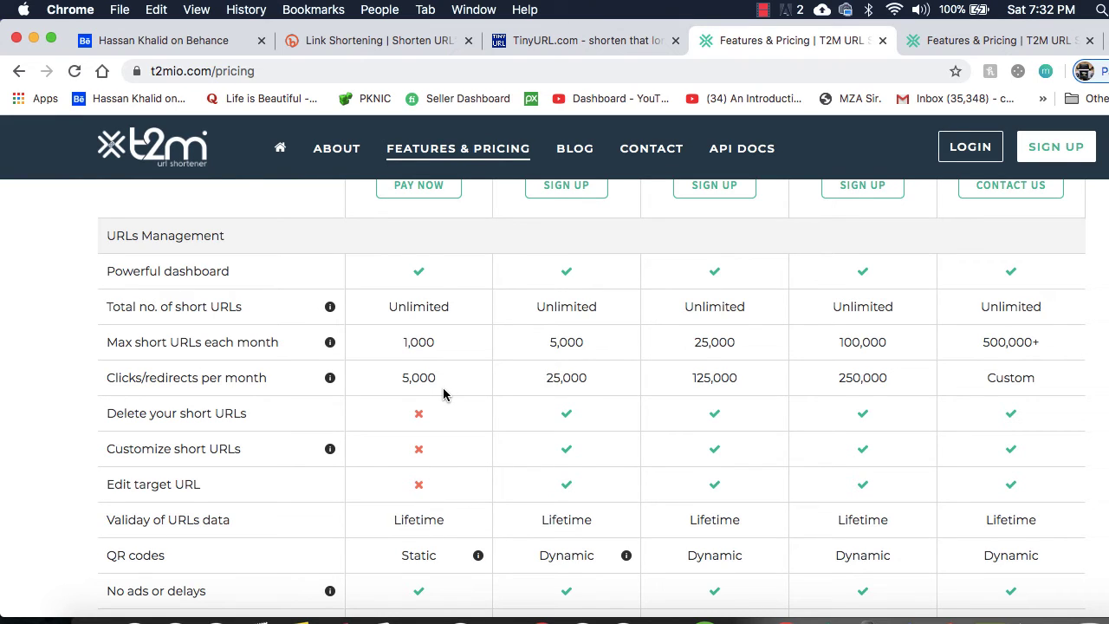
- Mark the 'Clicks/redirects per month' row label and read the remaining feature rows
double_click(170, 378)
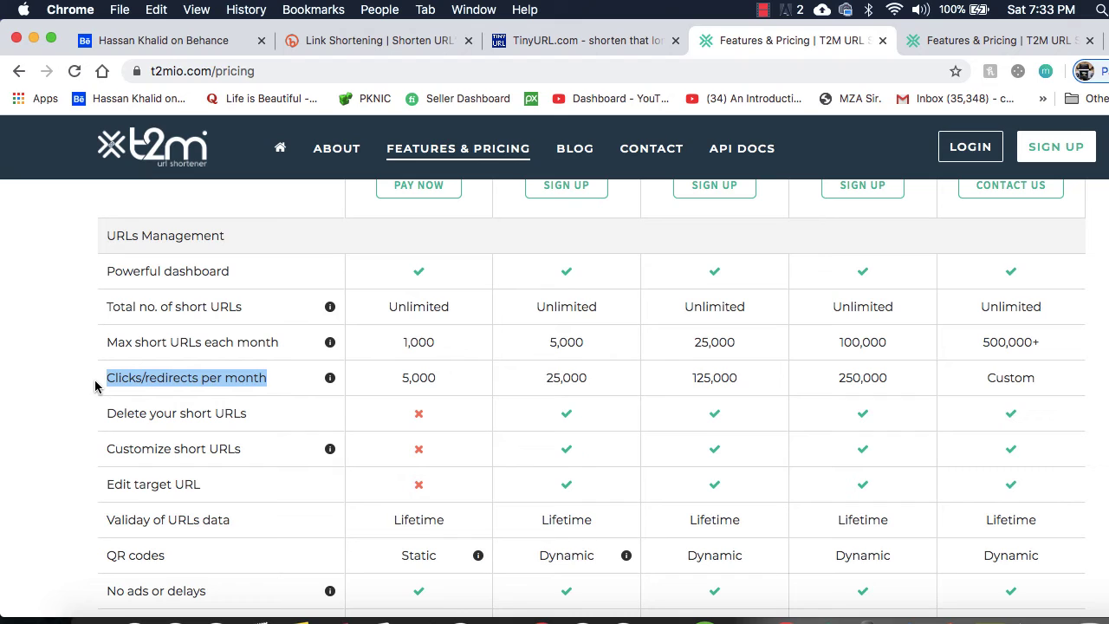
mouse_move(299, 361)
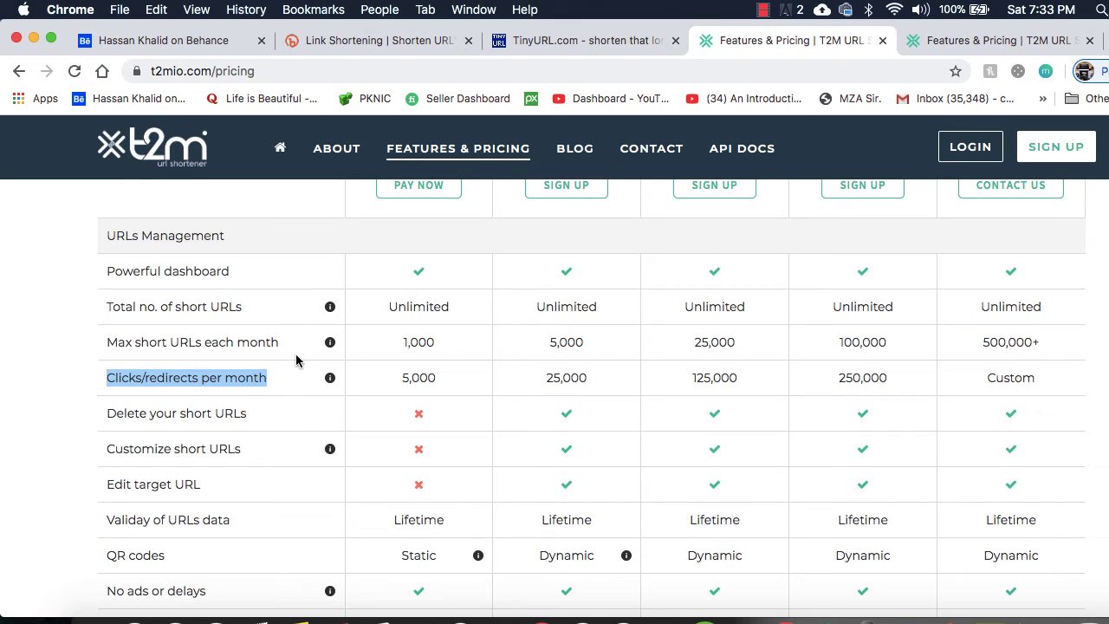
mouse_move(312, 391)
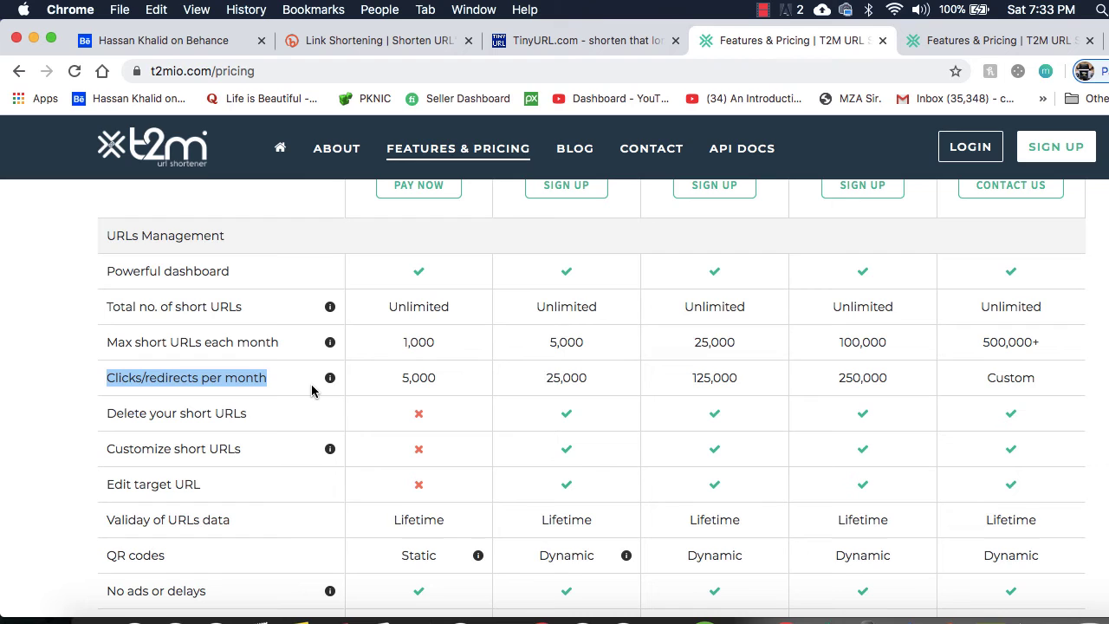
scroll(down, 3)
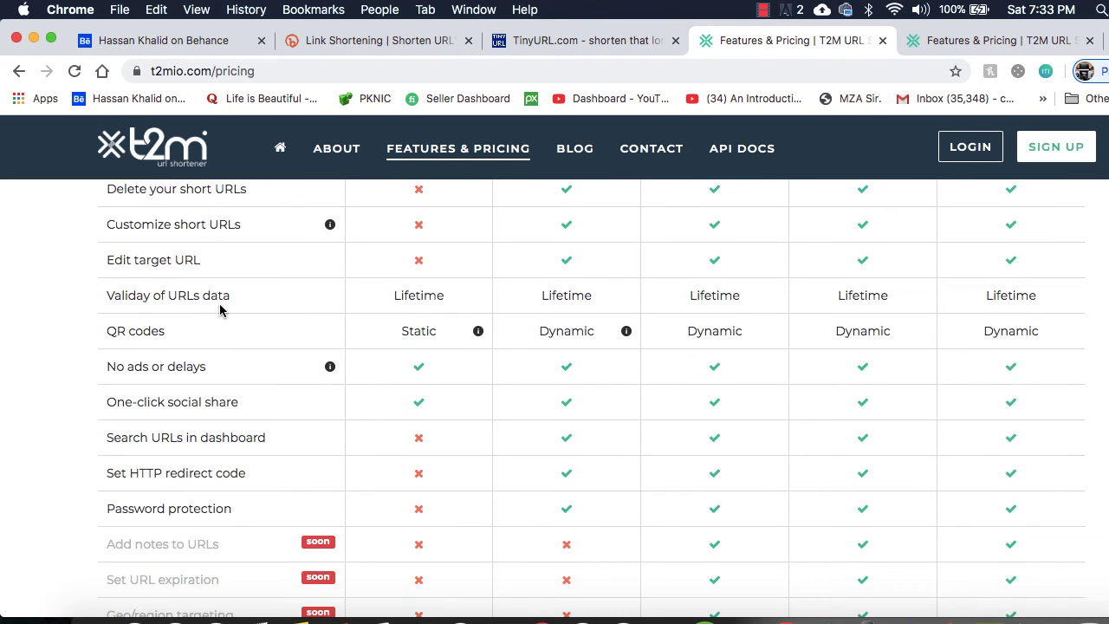
mouse_move(419, 309)
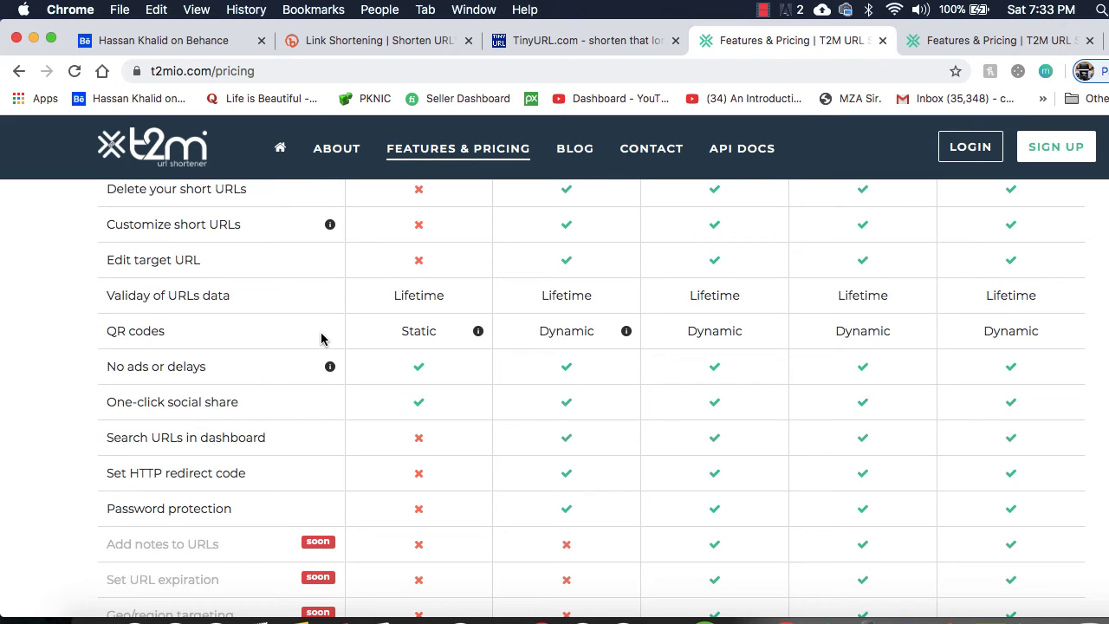
mouse_move(402, 338)
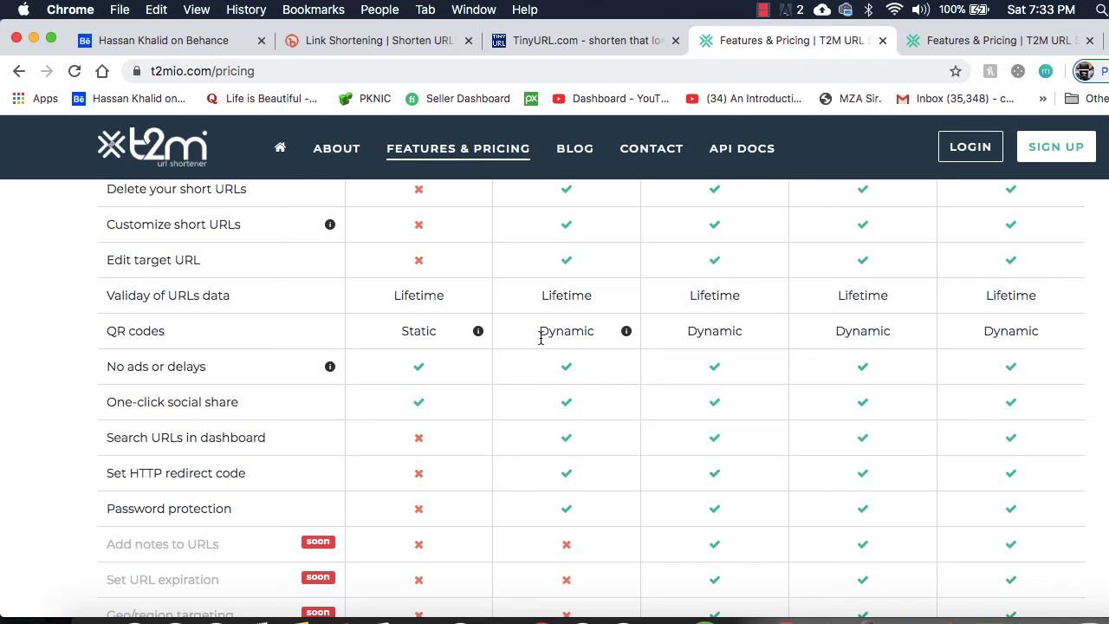
mouse_move(340, 413)
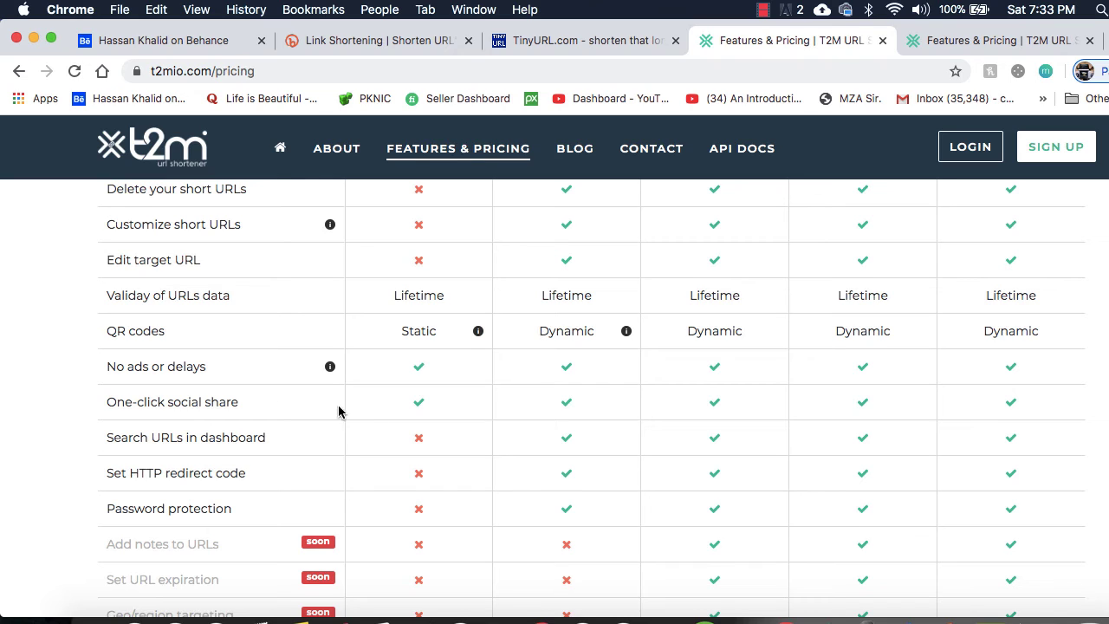
mouse_move(372, 389)
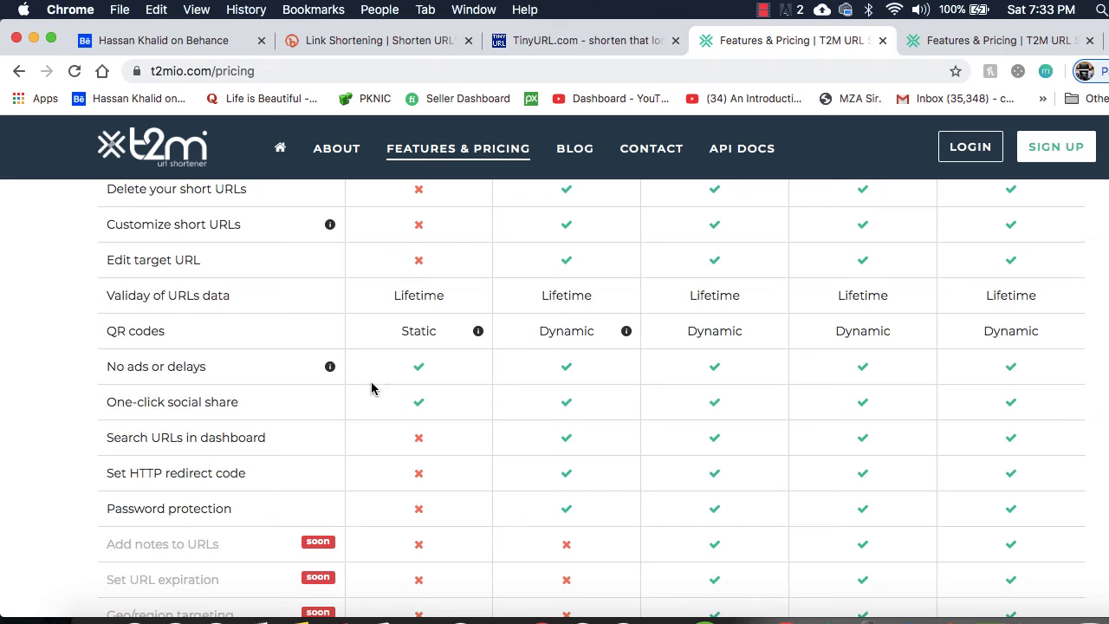
scroll(up, 3)
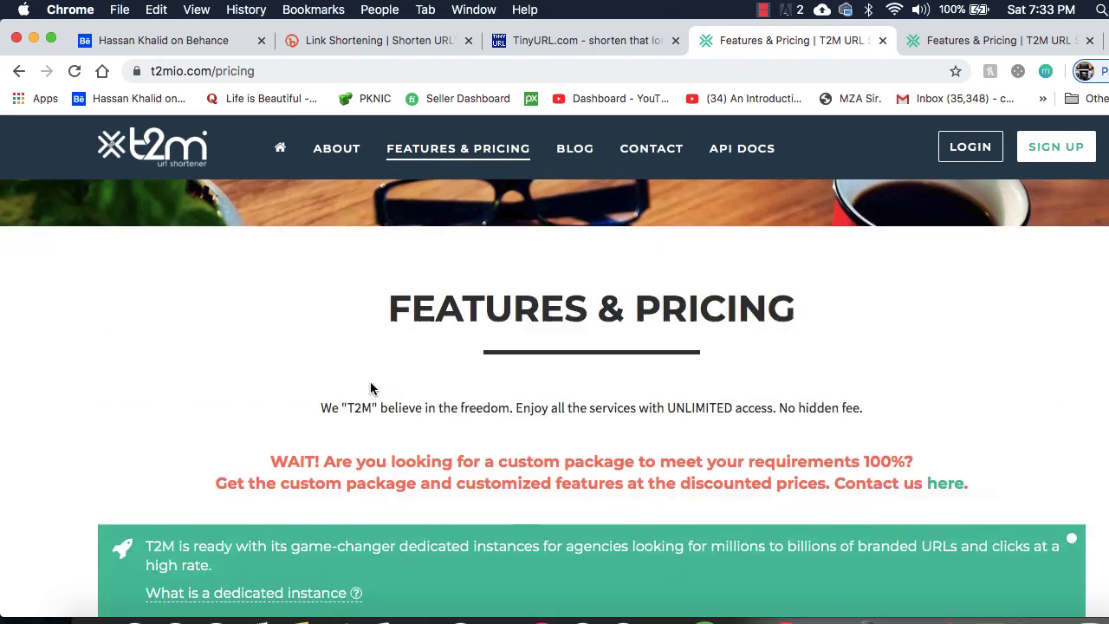
scroll(down, 3)
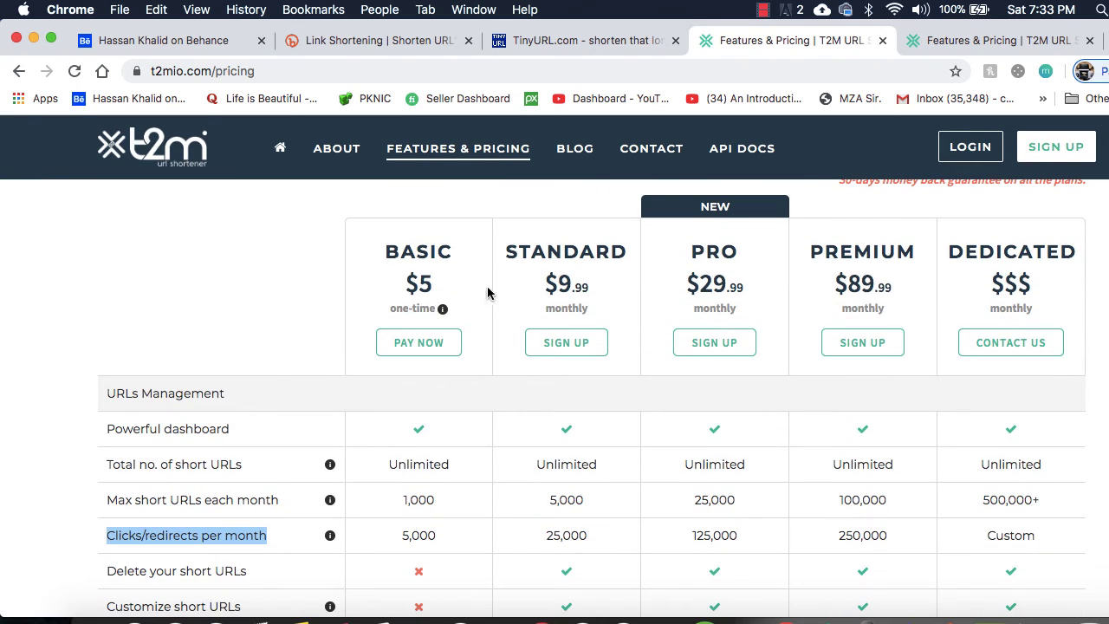
- View T2M yearly prices (Standard $89.91, Pro $269.91, Premium $809.91), then return to Bitly
click(617, 357)
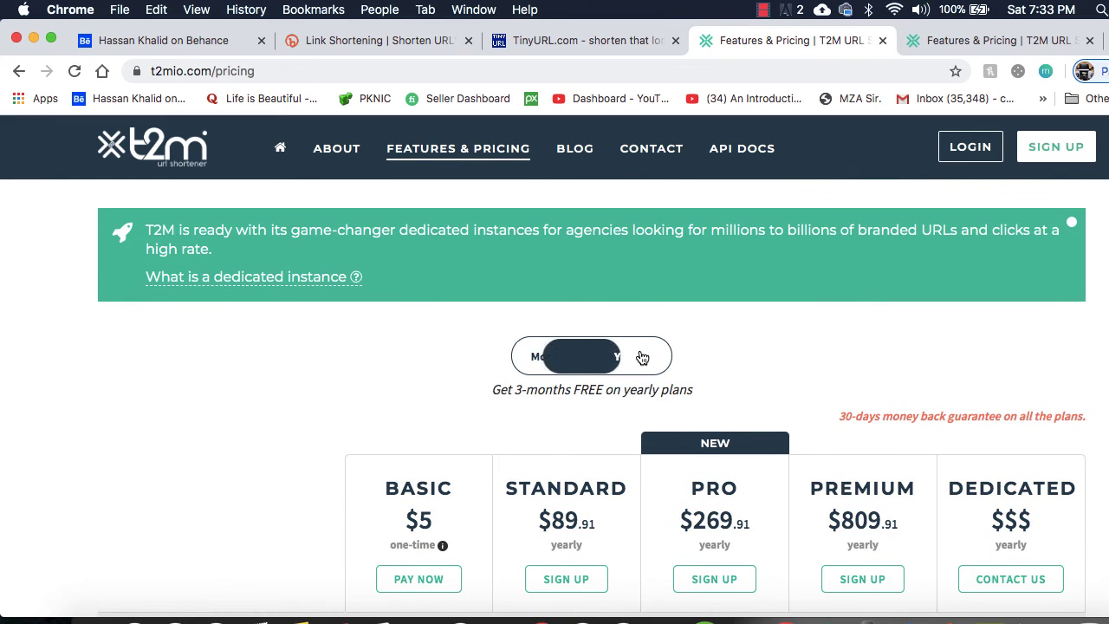
scroll(down, 3)
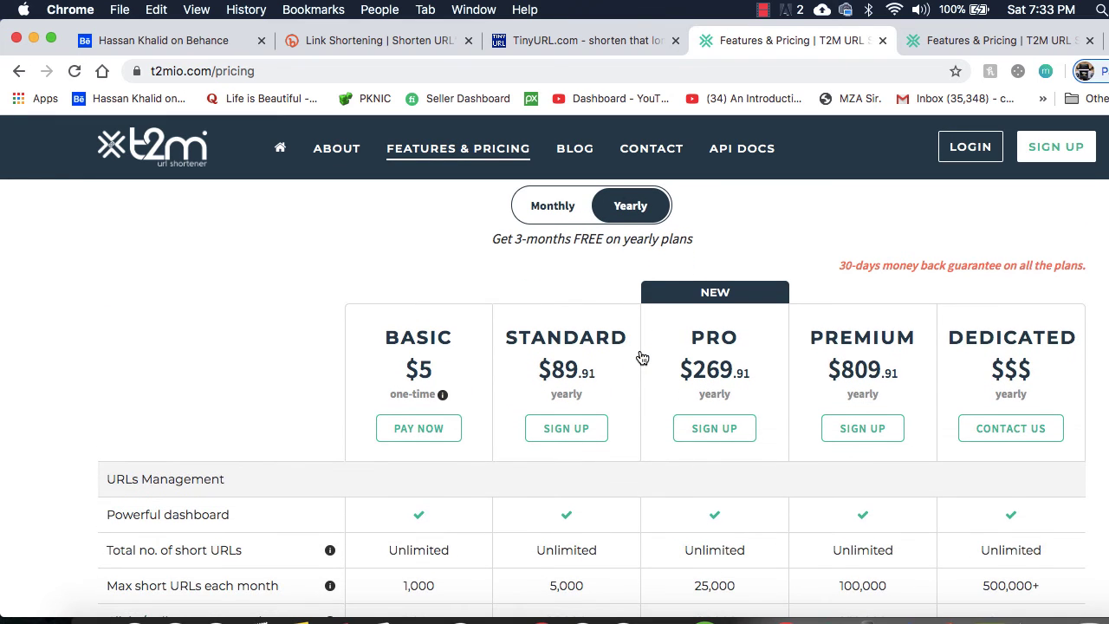
mouse_move(555, 377)
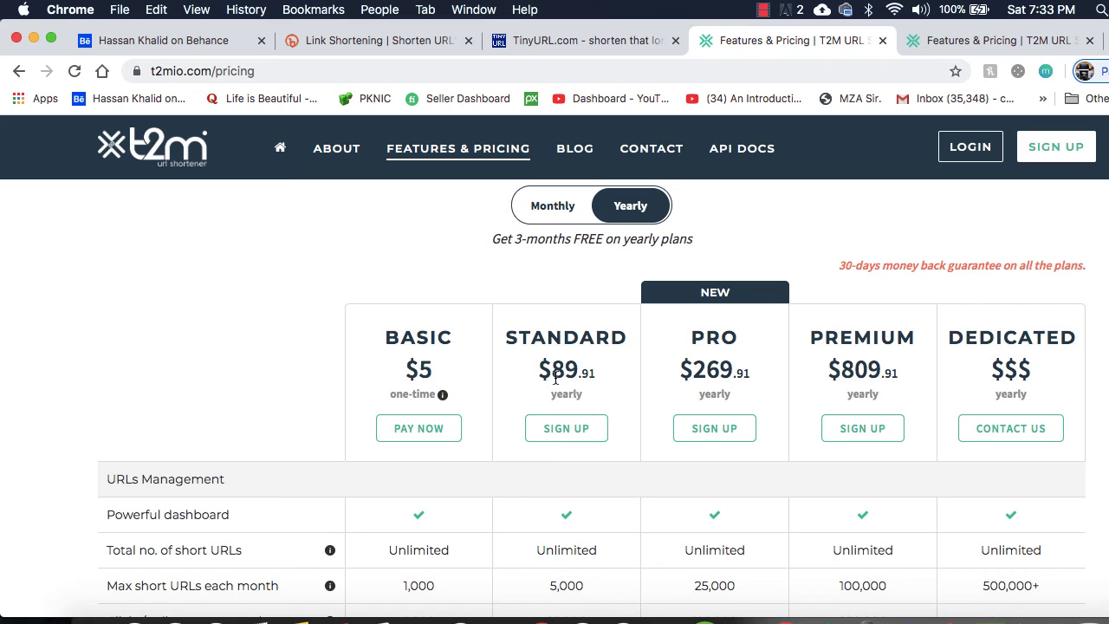
mouse_move(544, 397)
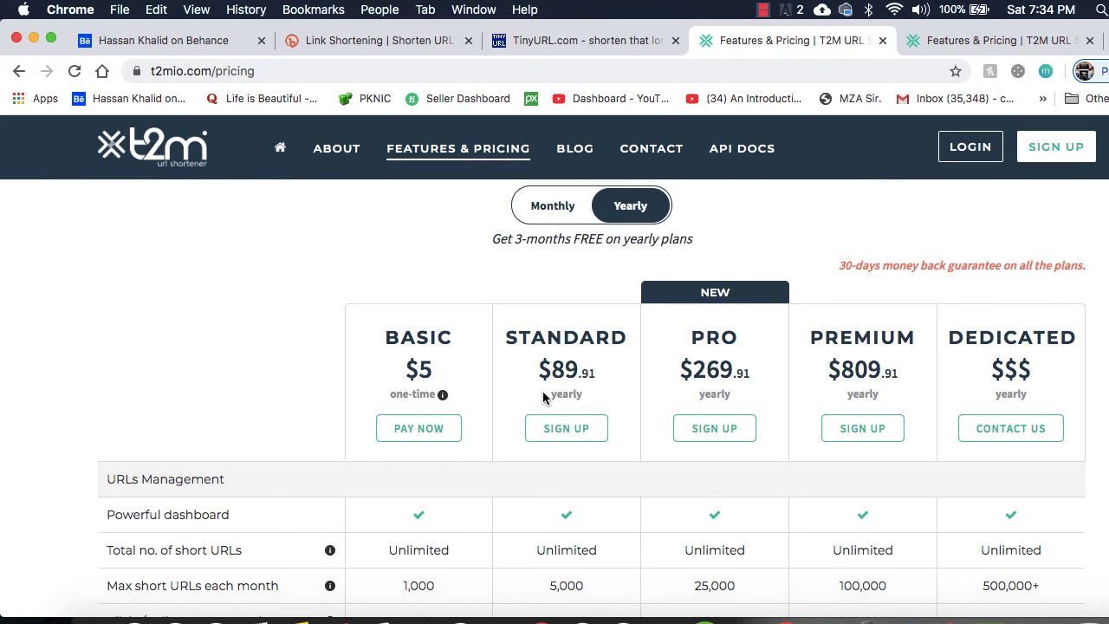
mouse_move(841, 338)
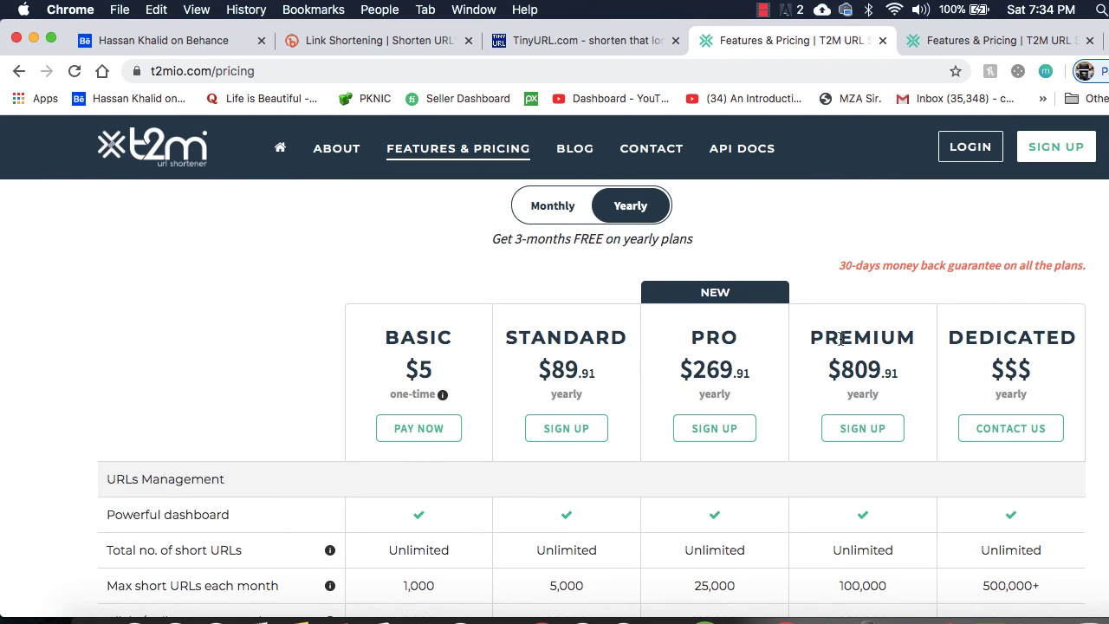
mouse_move(991, 371)
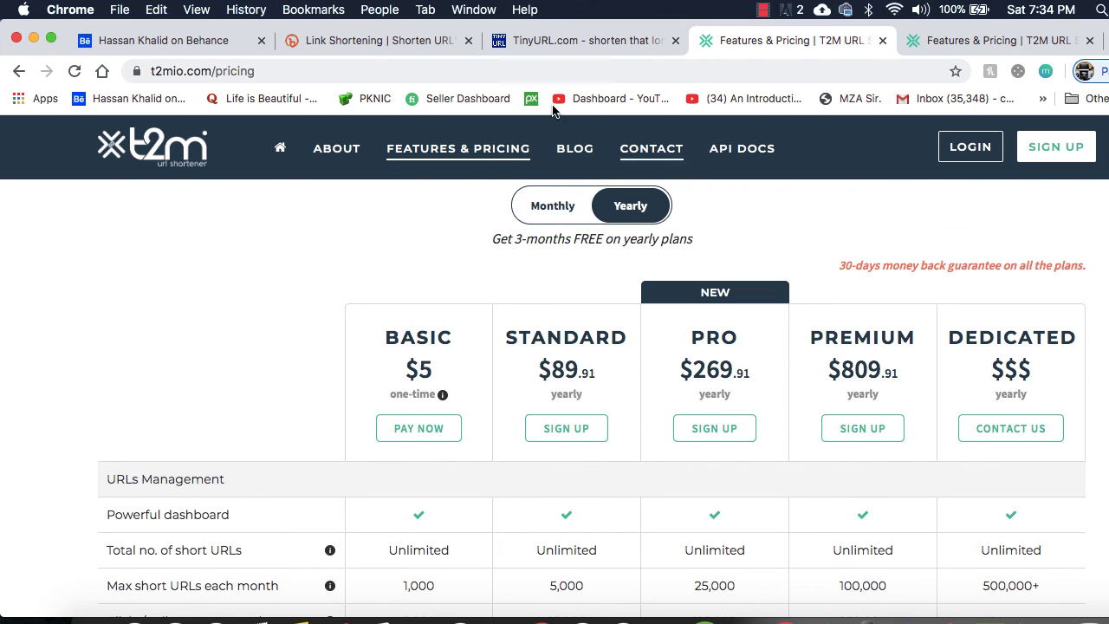
mouse_move(655, 189)
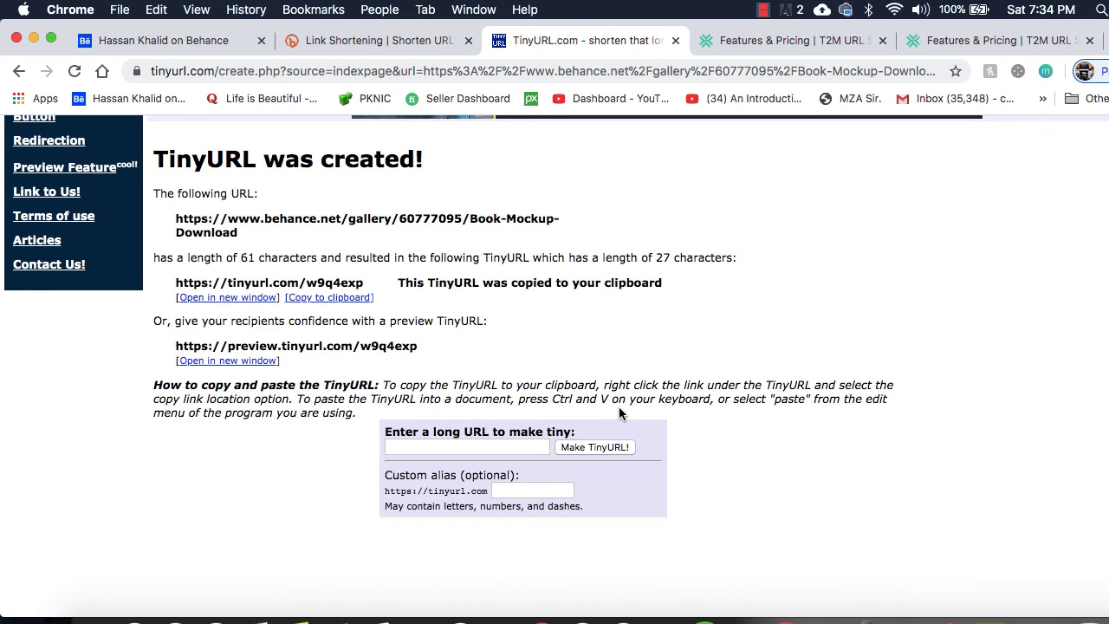
click(373, 40)
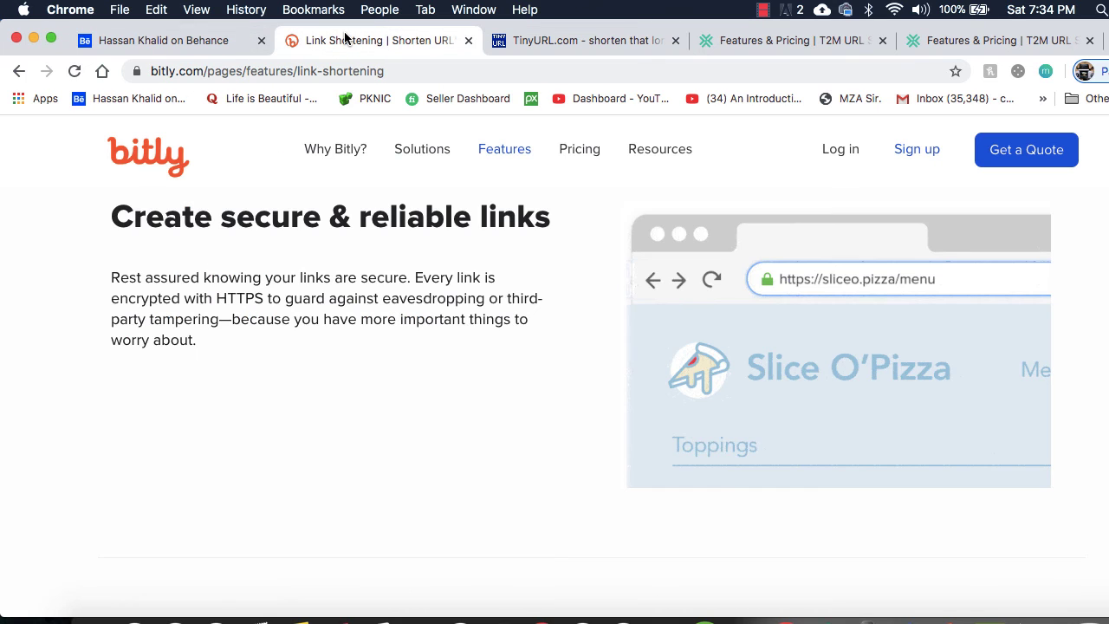